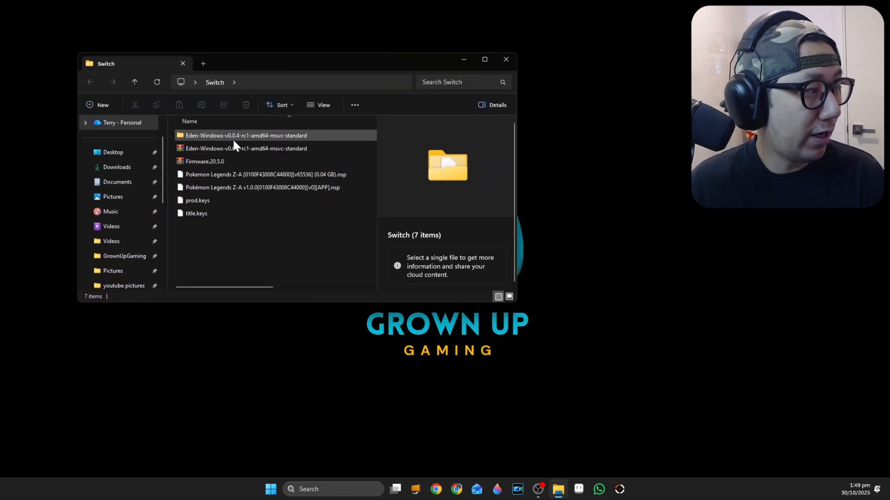
- Select title.keys and prod.keys, then the Firmware.20.5.0 archive in the Switch folder
left_click(224, 230)
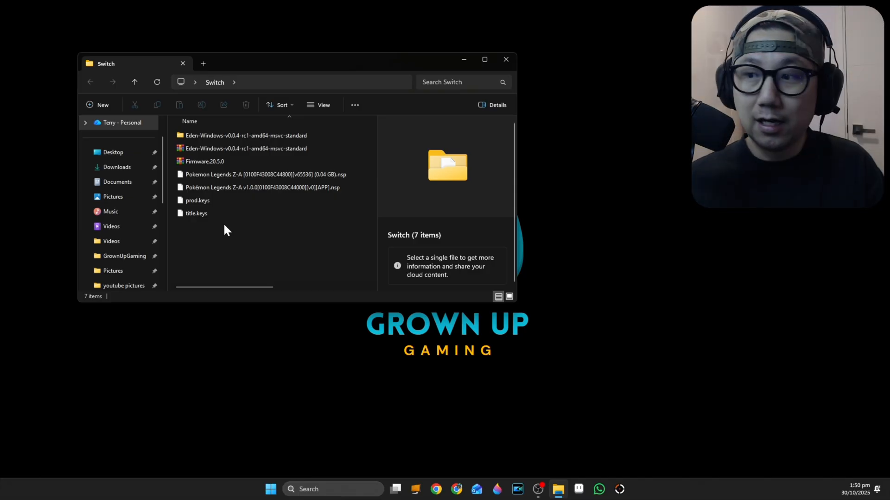
left_click(197, 213)
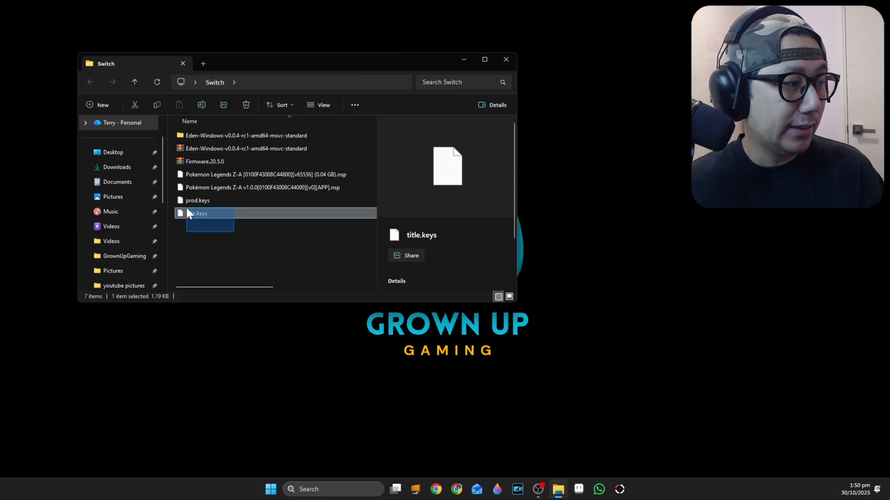
left_click(197, 200)
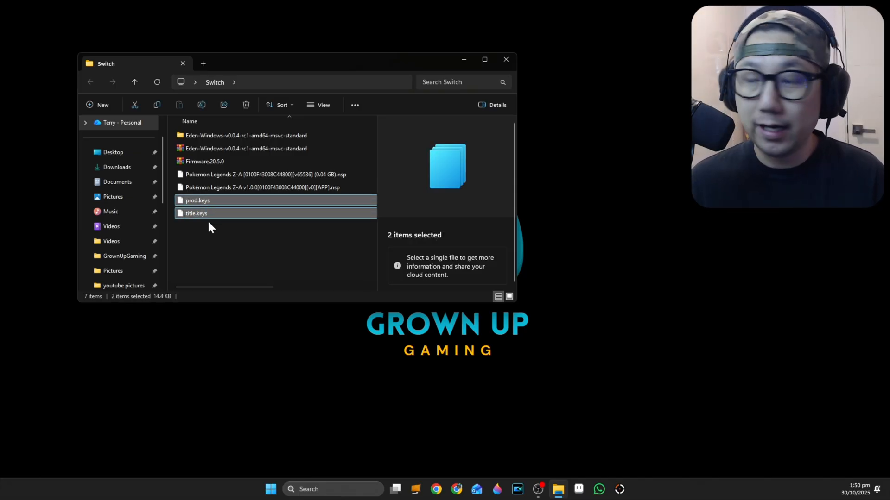
mouse_move(199, 245)
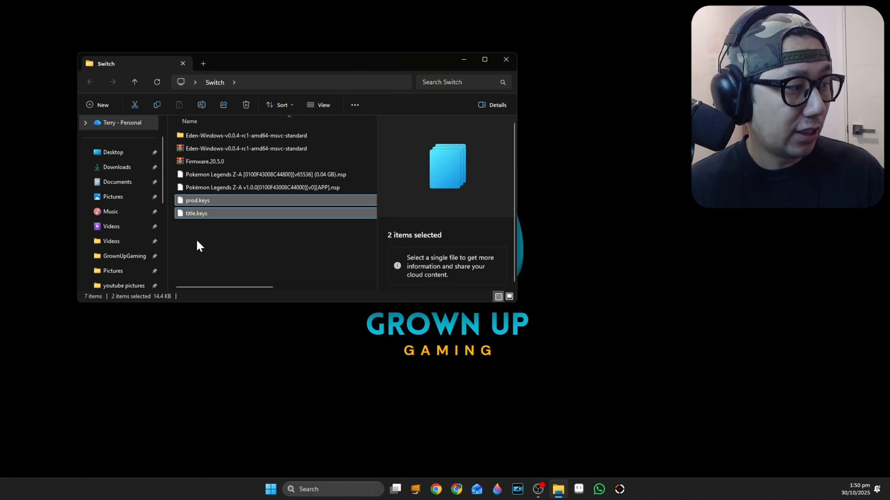
left_click(204, 161)
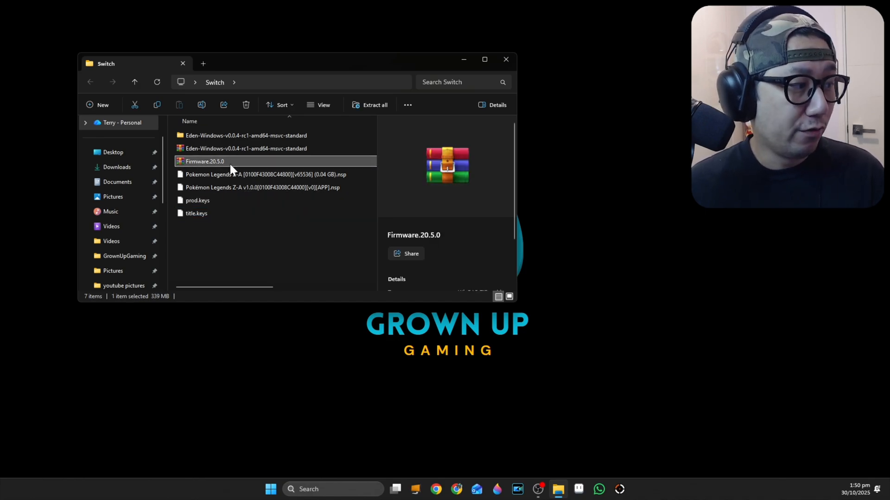
mouse_move(213, 164)
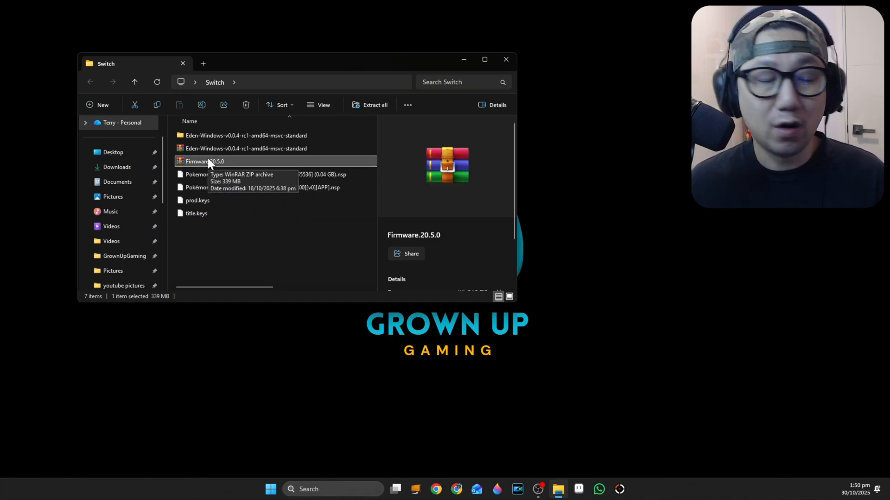
mouse_move(244, 227)
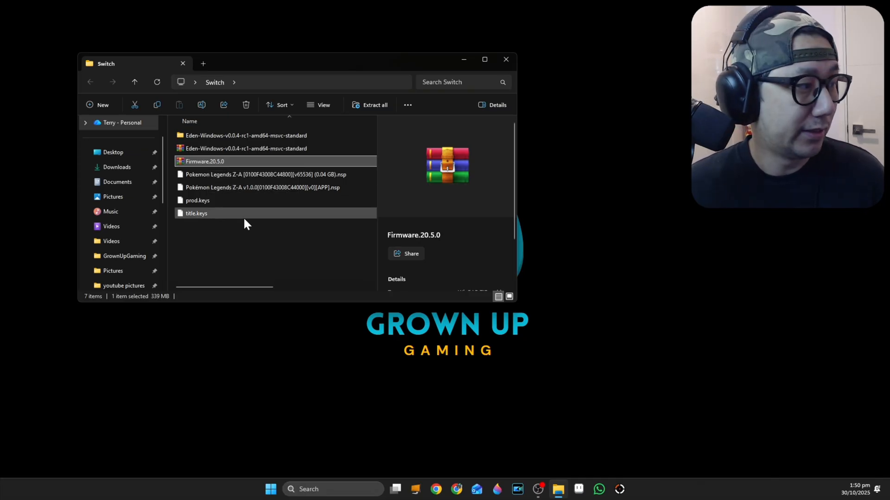
mouse_move(247, 158)
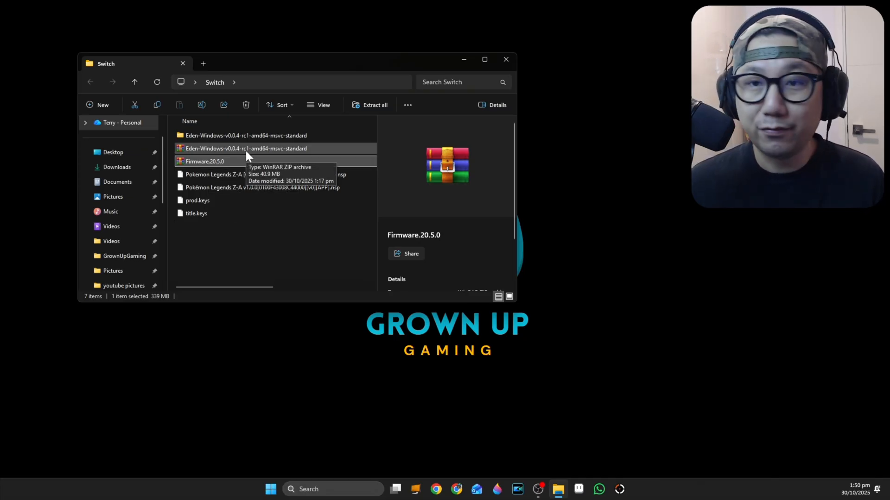
mouse_move(284, 156)
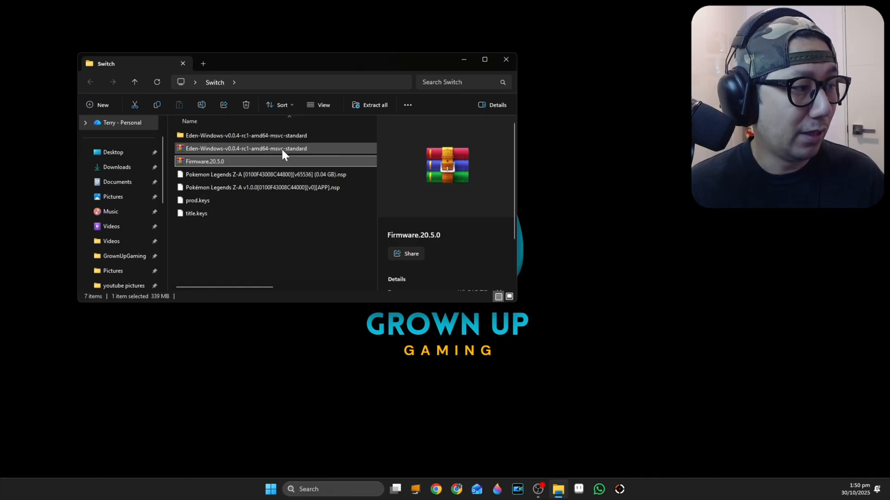
mouse_move(212, 157)
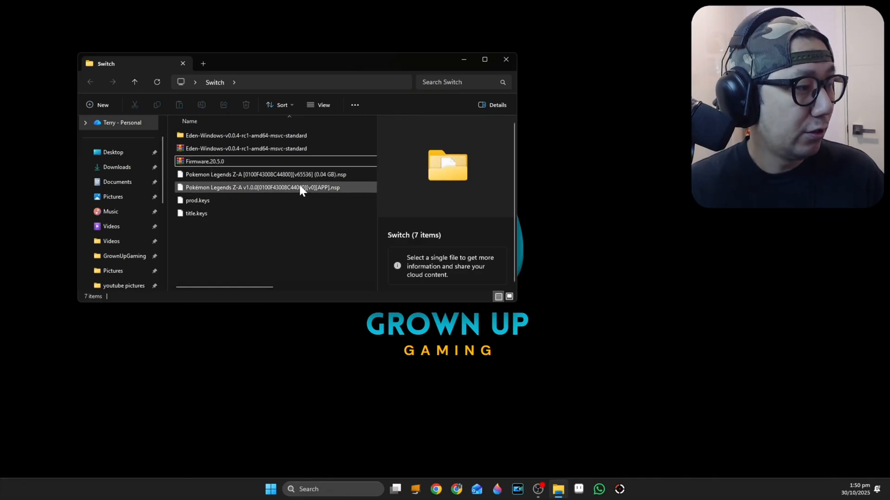
- Select the Pokémon Legends Z-A update and 4.02 GB game files, then open the Eden-Windows folder
left_click(265, 174)
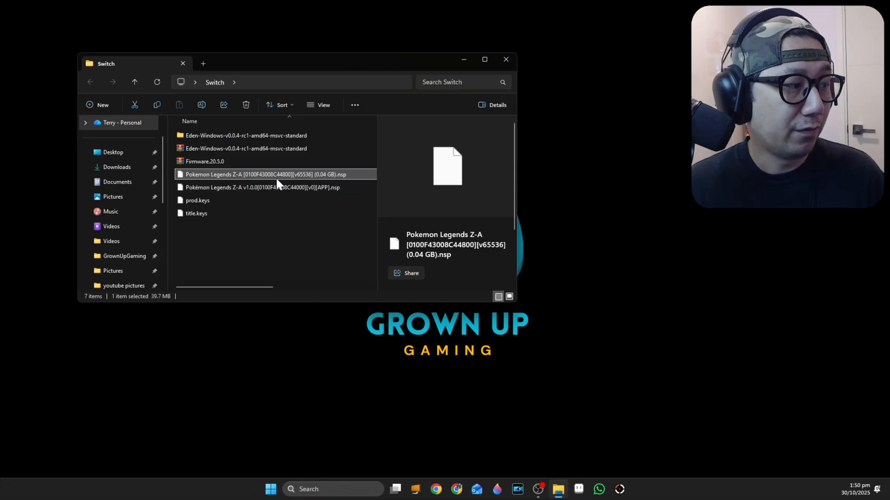
mouse_move(278, 184)
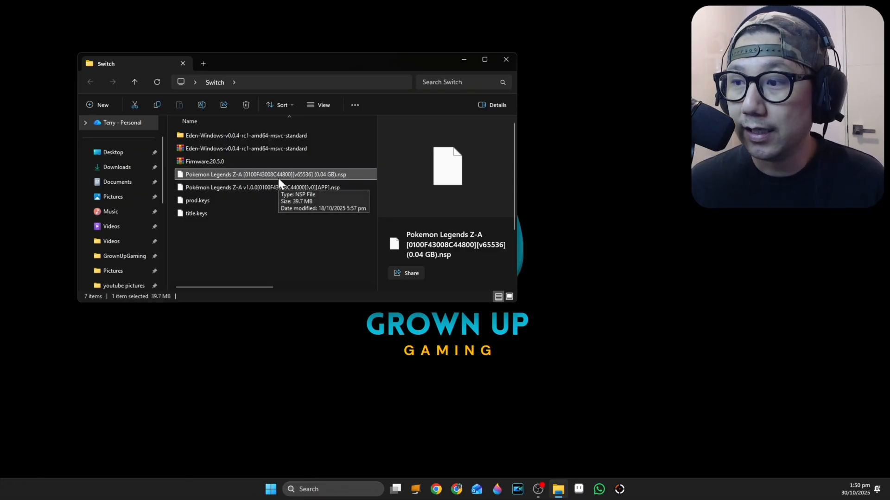
left_click(260, 187)
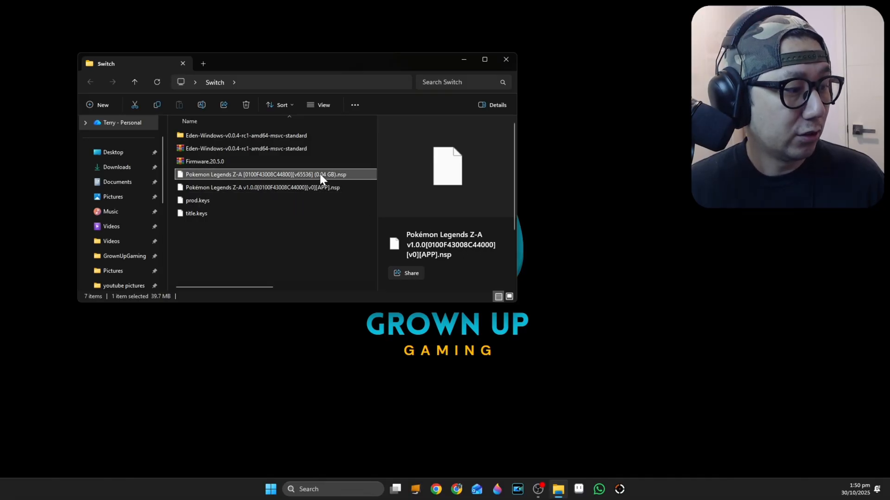
left_click(263, 188)
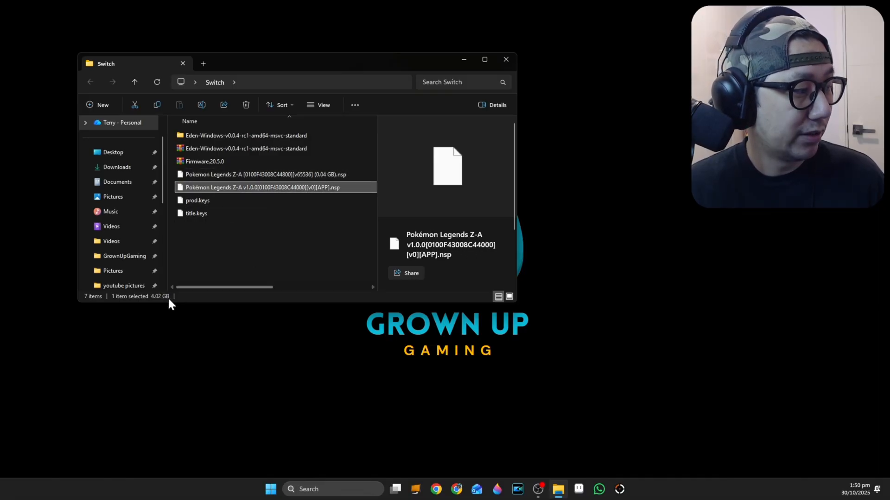
left_click(266, 174)
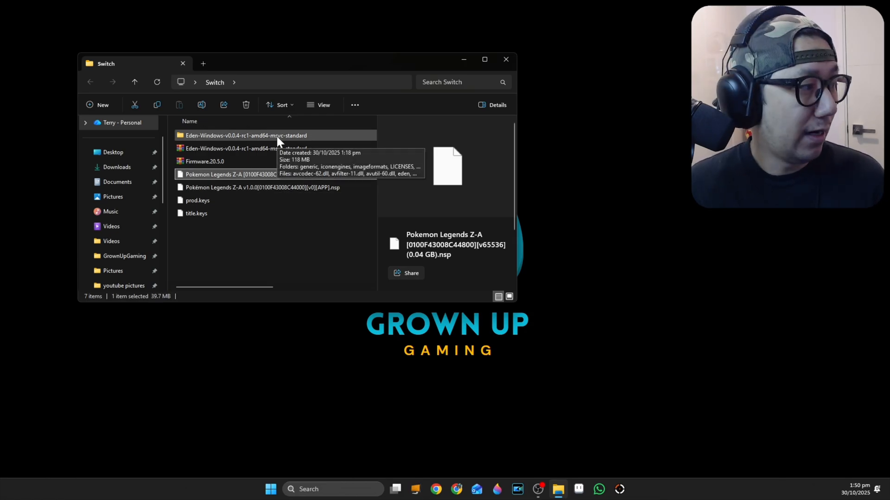
double_click(245, 135)
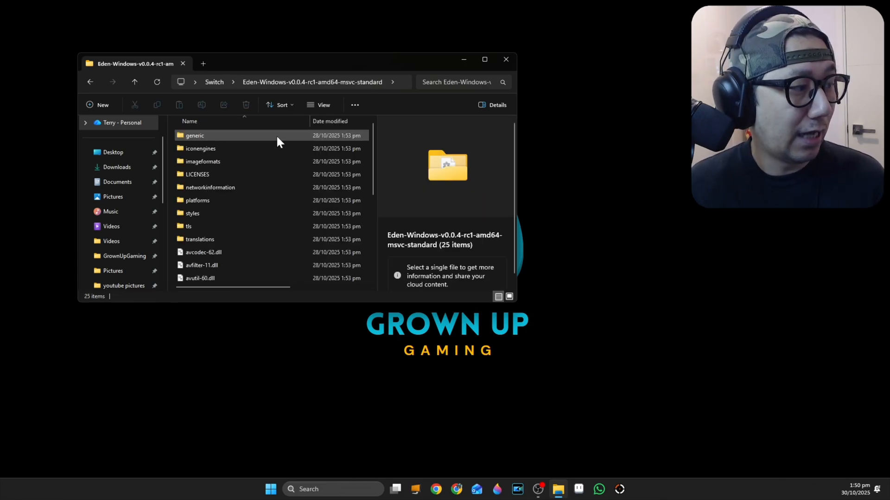
scroll("down", 3)
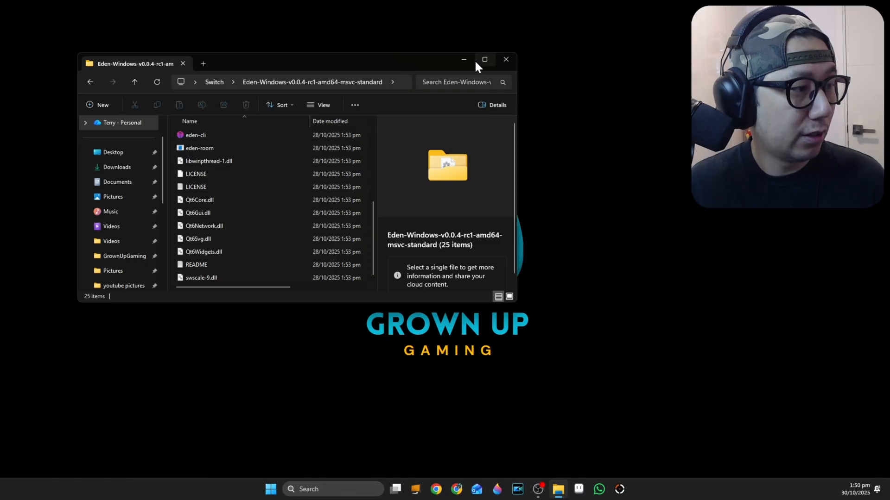
mouse_move(516, 307)
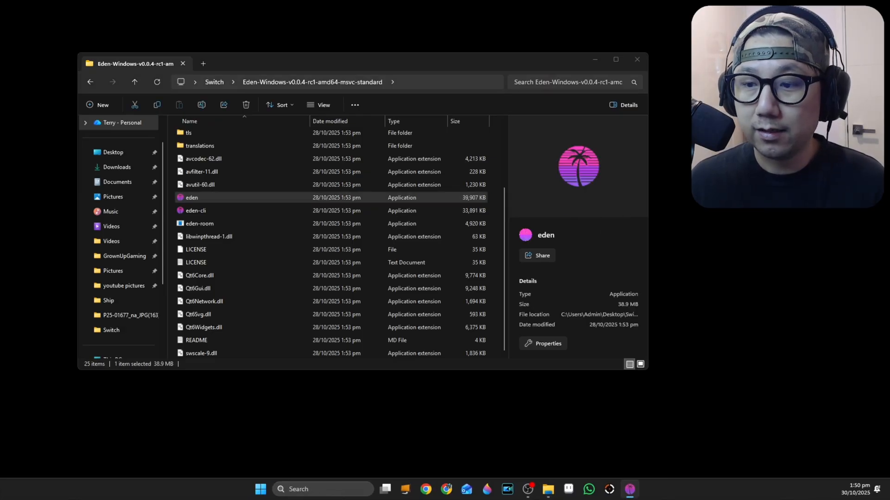
- Launch eden.exe and try installing firmware from ZIP, which raises the 'Keys not installed' notice
double_click(192, 198)
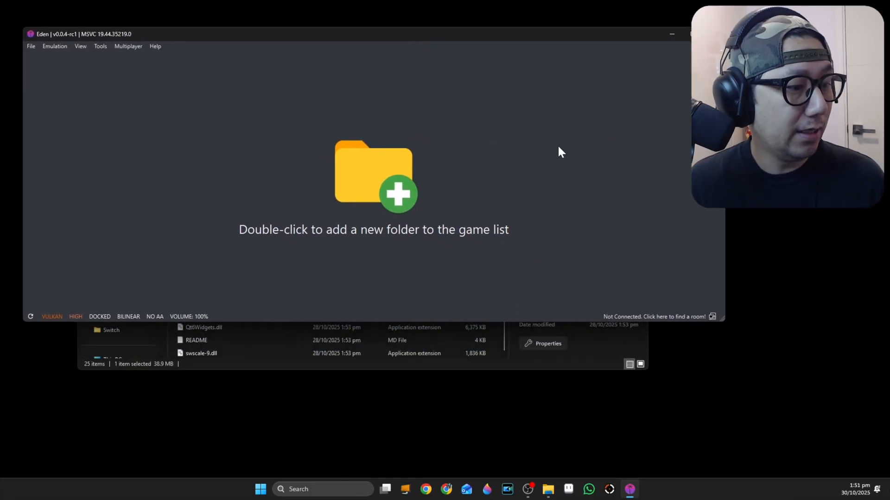
mouse_move(10, 334)
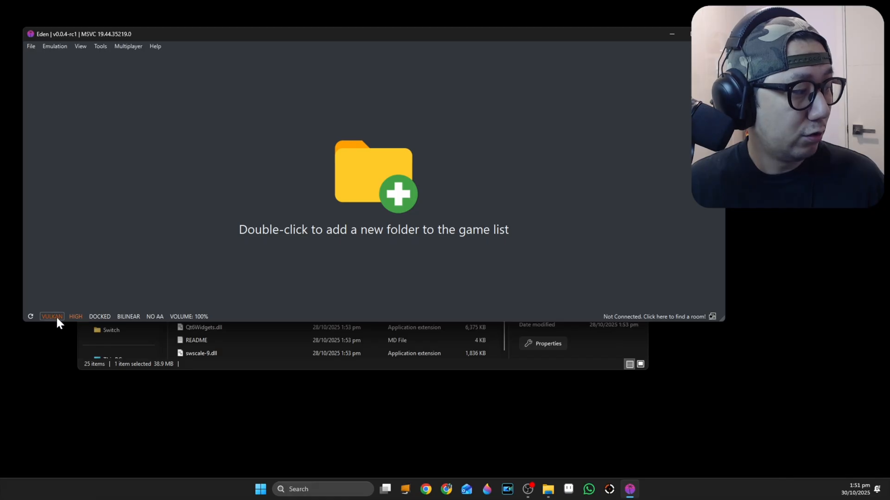
mouse_move(258, 95)
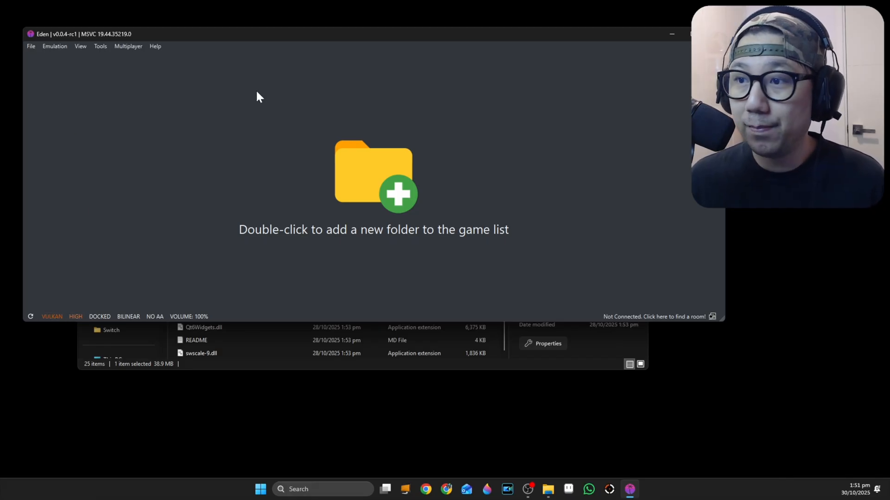
mouse_move(129, 46)
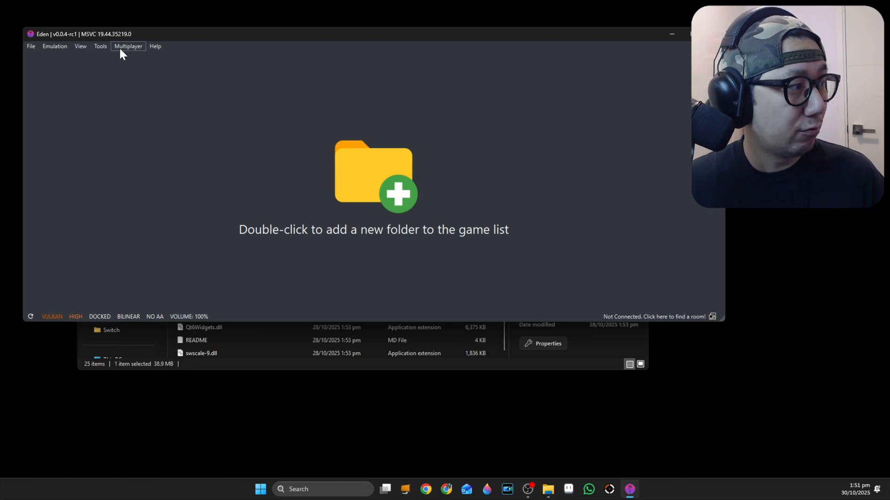
left_click(100, 46)
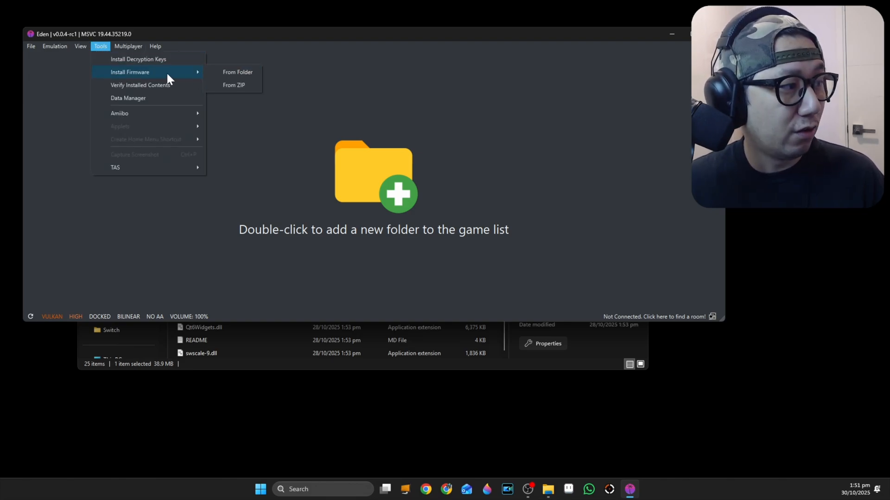
mouse_move(233, 84)
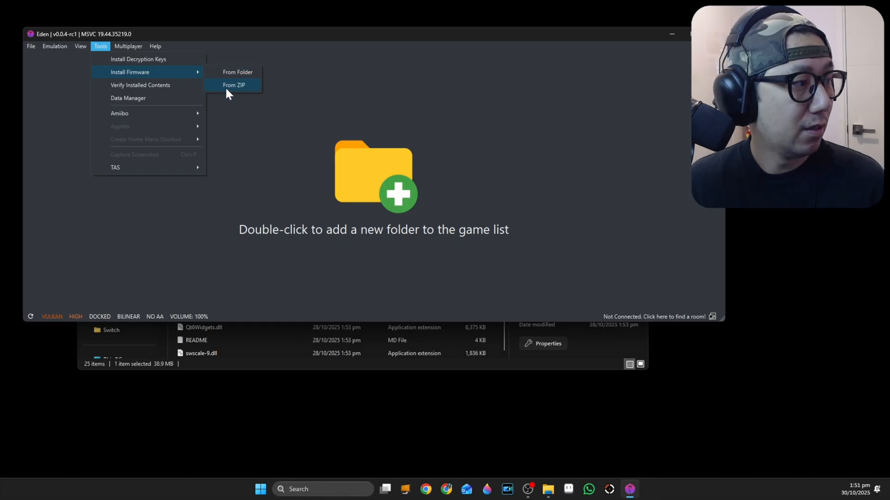
left_click(233, 84)
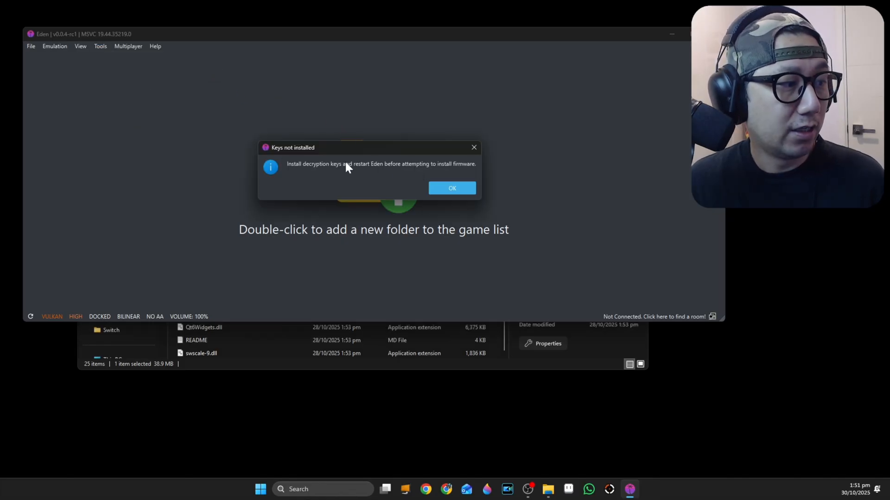
- Dismiss the keys warning and open Eden's AppData\Roaming\eden data folder
left_click(451, 188)
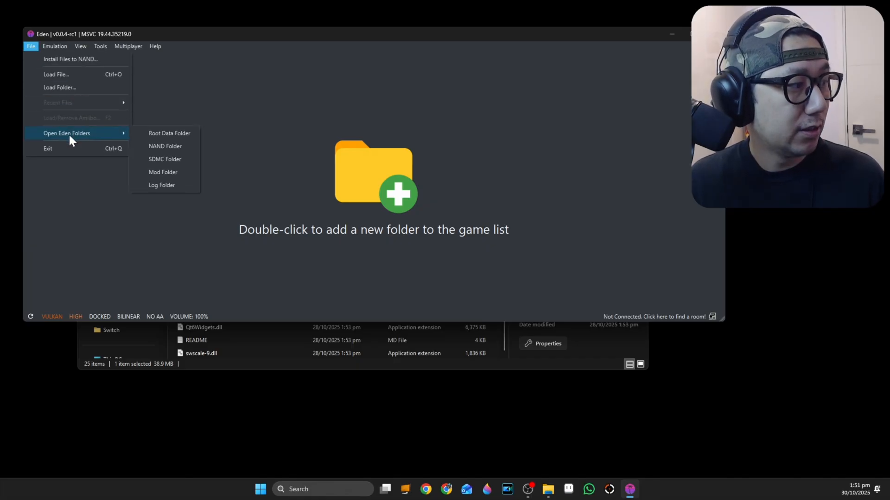
mouse_move(165, 146)
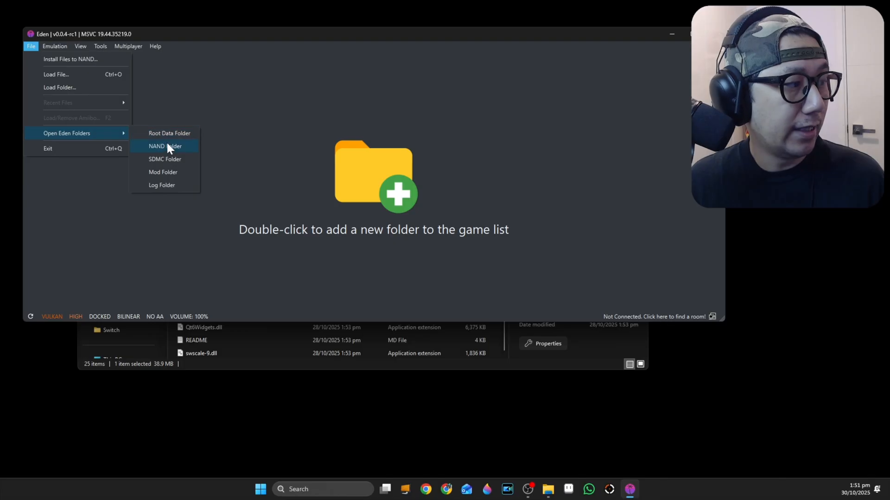
left_click(164, 146)
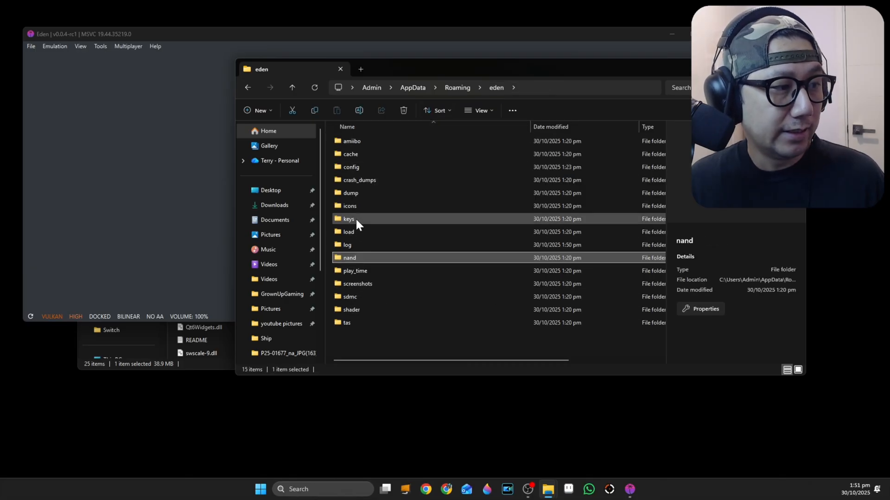
- Move prod.keys and title.keys from the Switch folder into Eden's keys folder
double_click(348, 218)
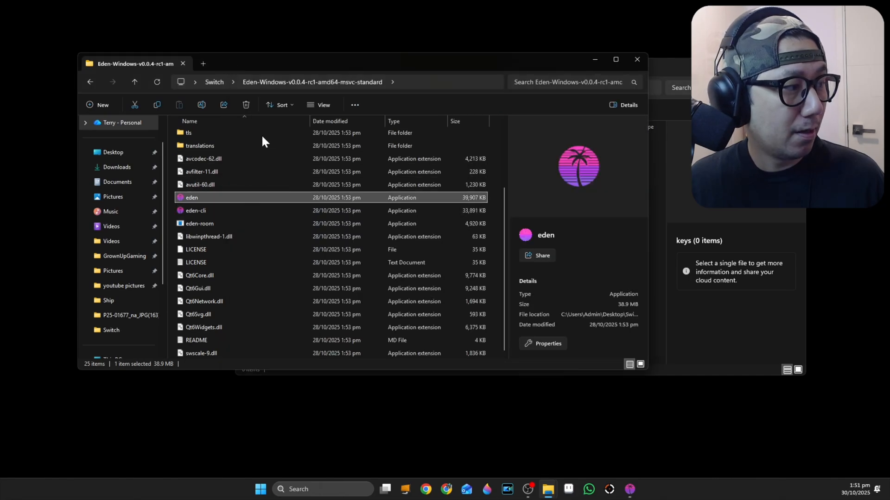
left_click(134, 82)
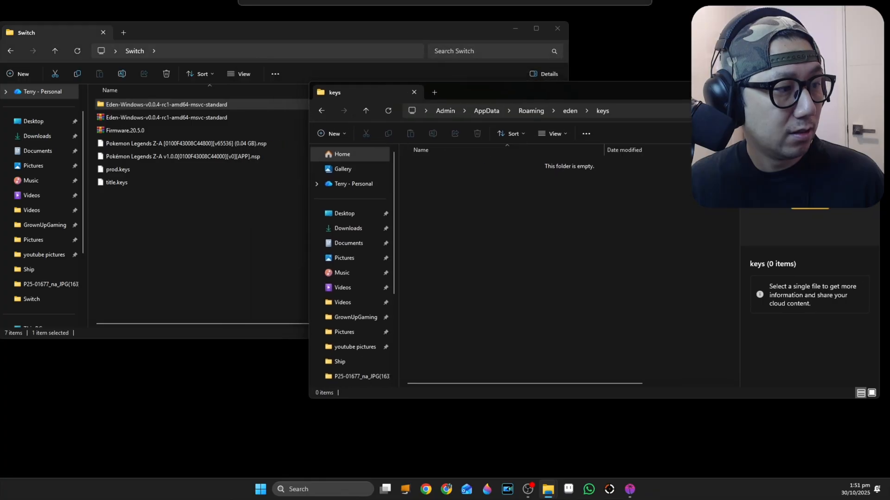
left_click_drag(117, 169, 142, 213)
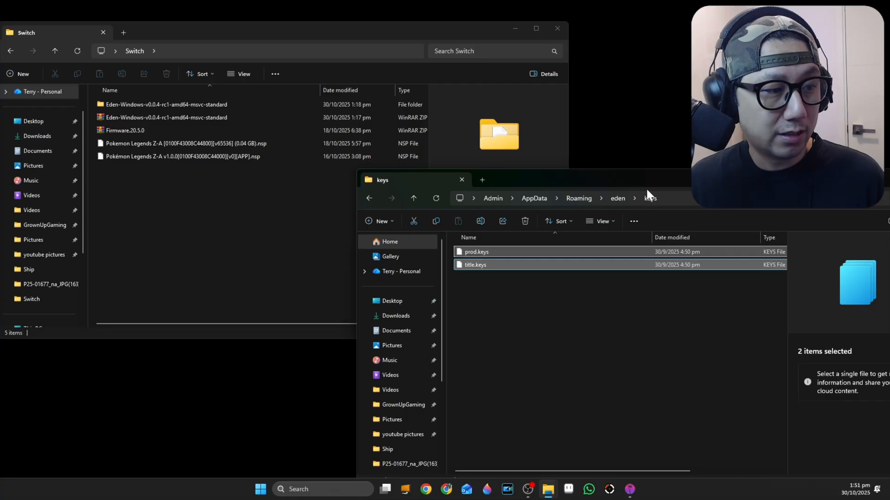
left_click_drag(397, 179, 299, 136)
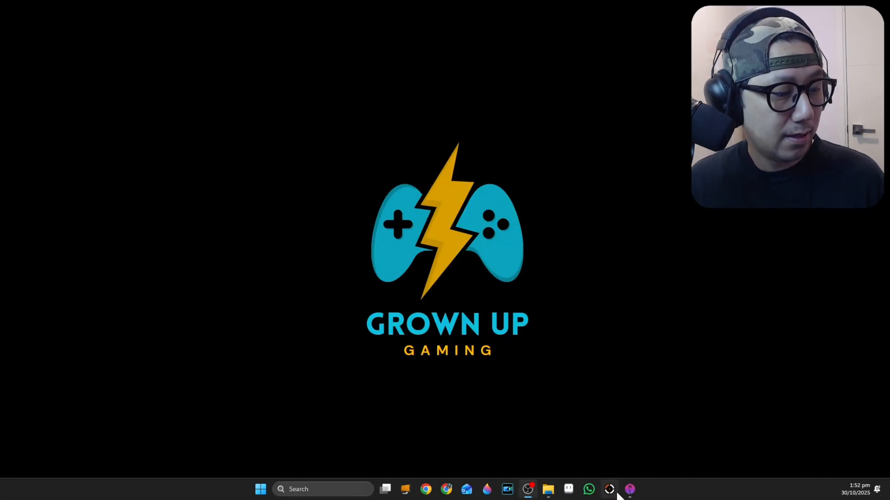
- Relaunch Eden, dismiss the 'Keys not installed' warning, and restart eden.exe from its extracted folder
left_click(629, 489)
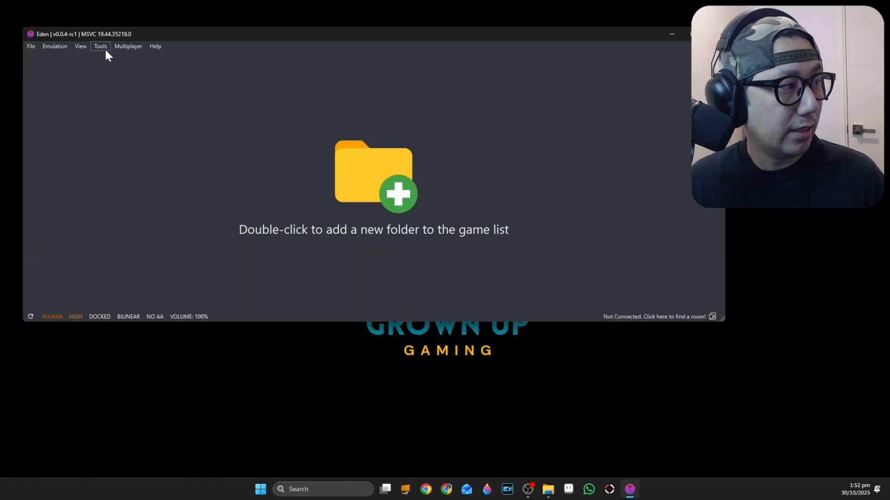
left_click(100, 46)
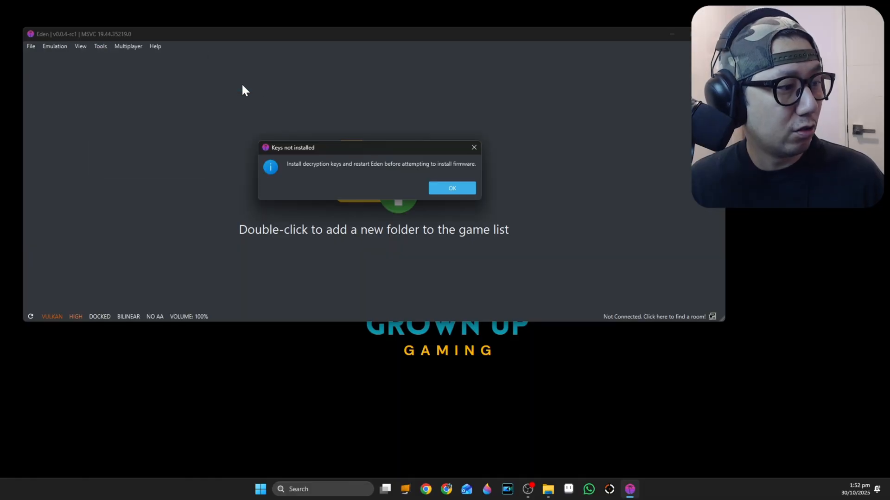
left_click(451, 188)
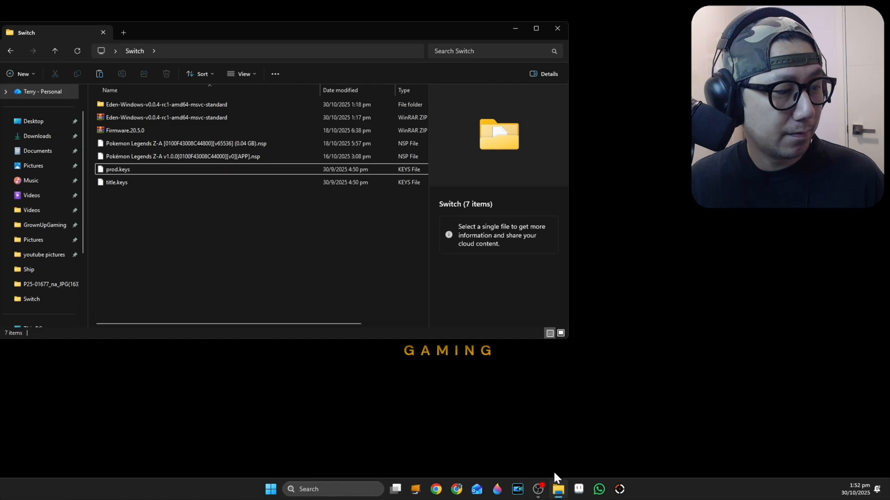
double_click(167, 104)
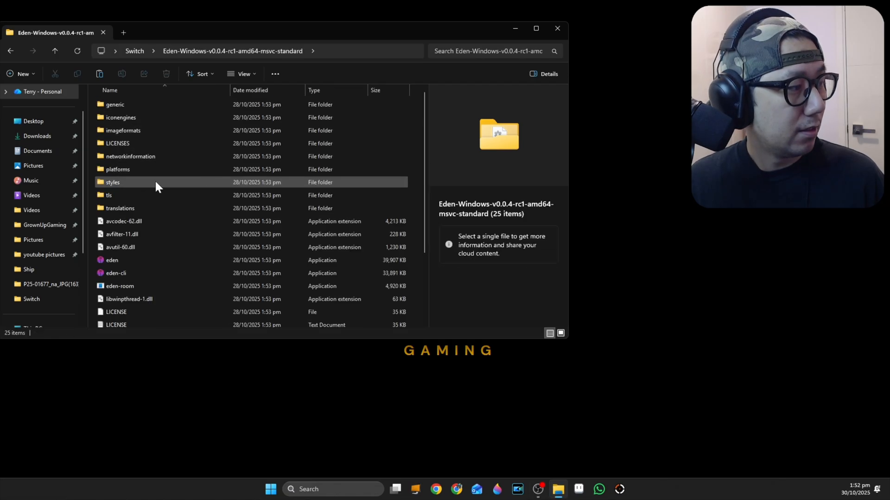
double_click(112, 260)
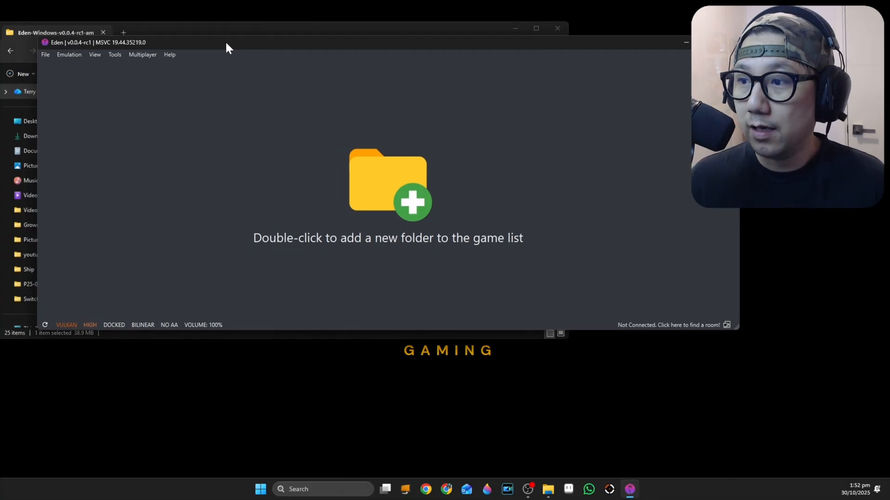
- Install firmware 20.5.0 from the Firmware.20.5.0 ZIP and acknowledge the success message
left_click(114, 55)
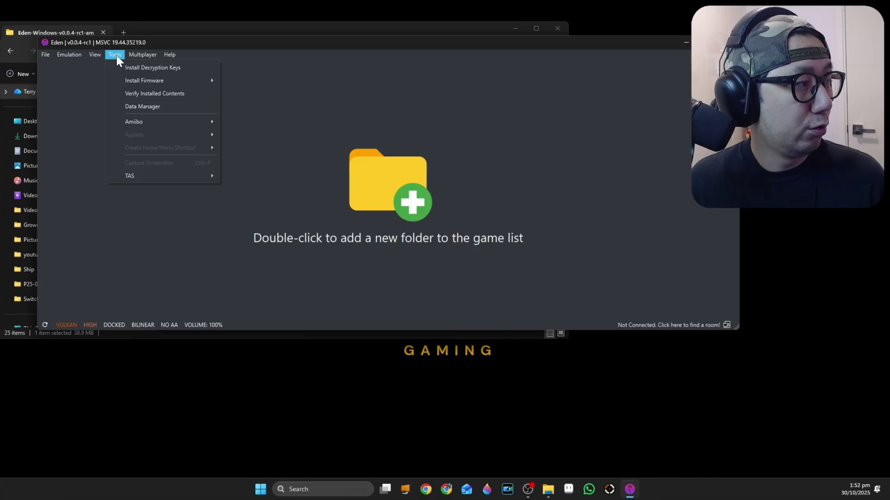
left_click(247, 101)
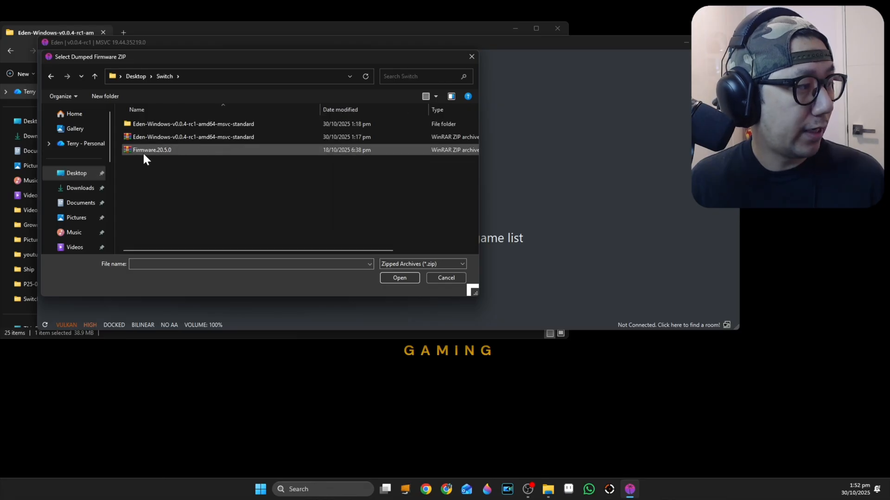
left_click(152, 149)
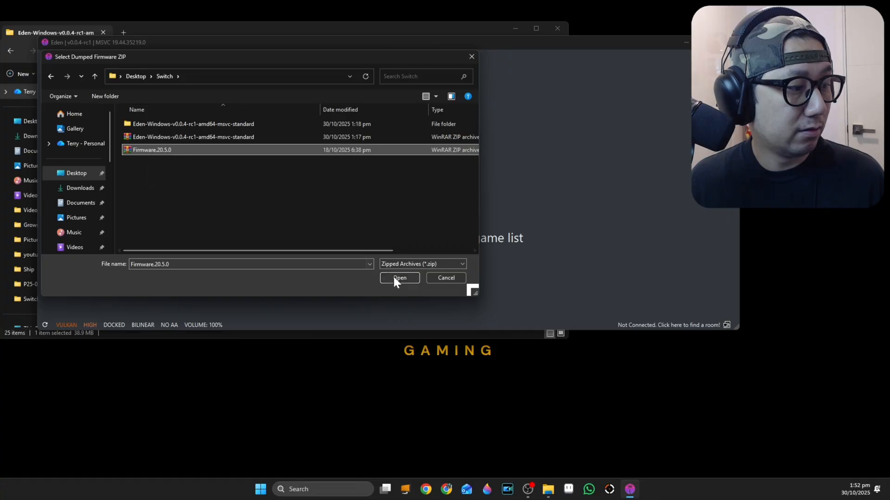
left_click(399, 277)
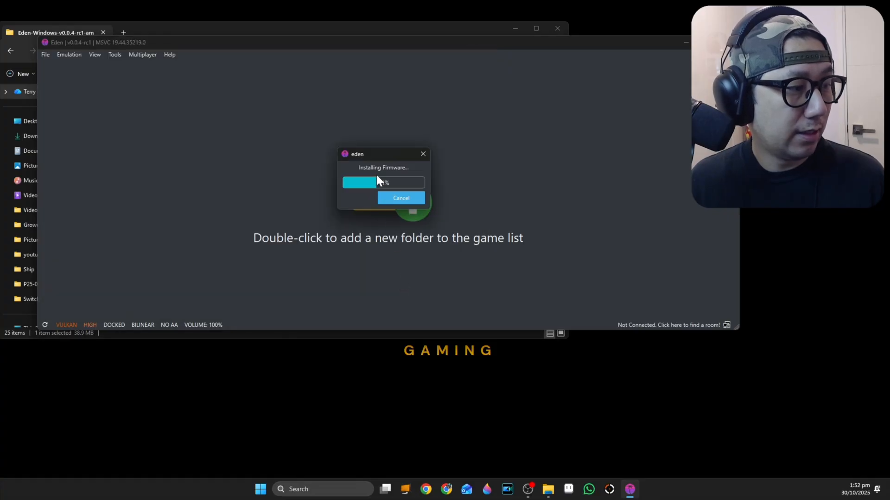
mouse_move(448, 271)
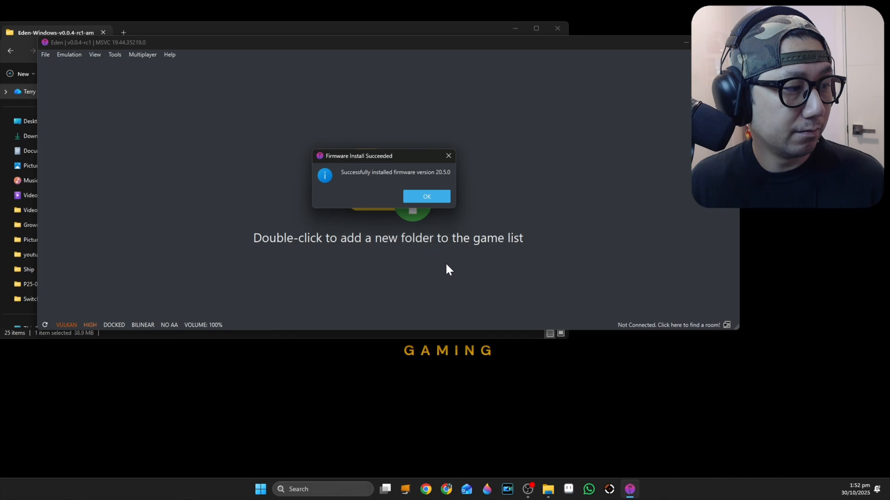
left_click(427, 196)
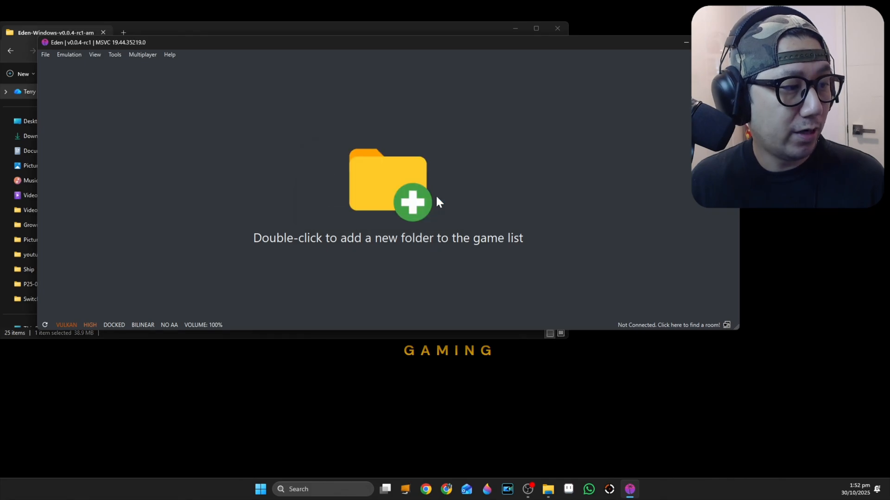
mouse_move(46, 55)
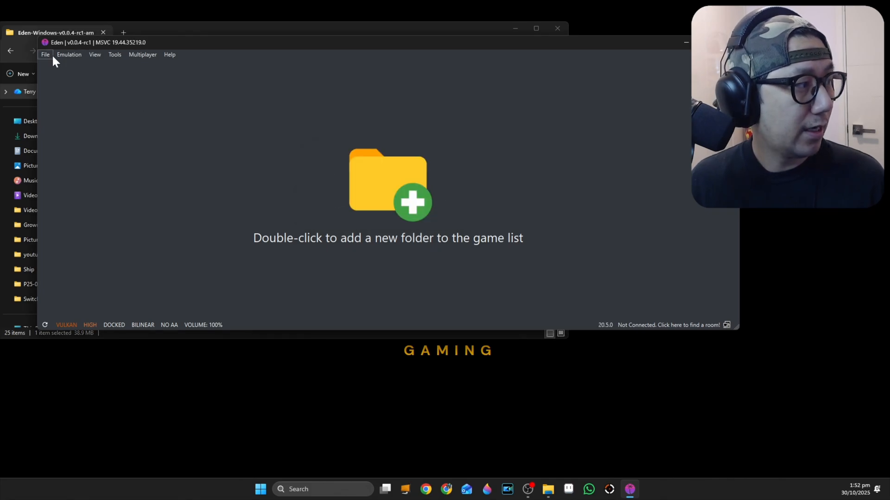
- Open Eden's Configuration window on General settings from the Emulation menu
left_click(69, 54)
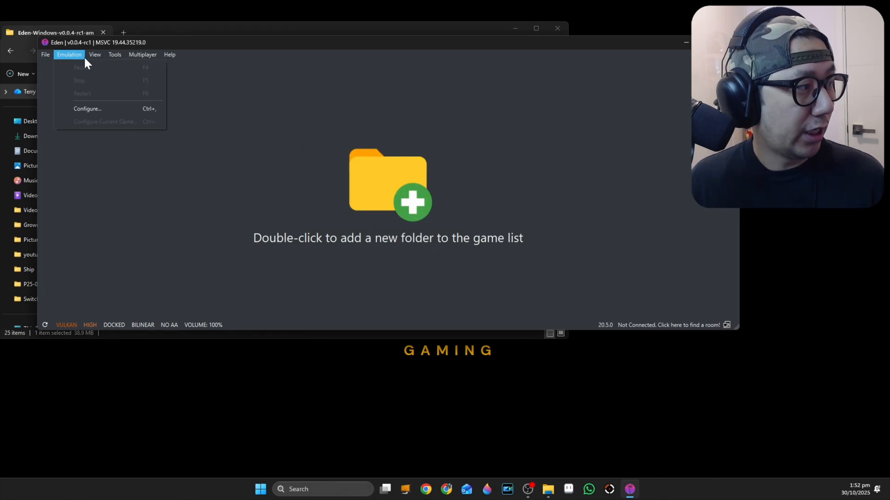
mouse_move(87, 108)
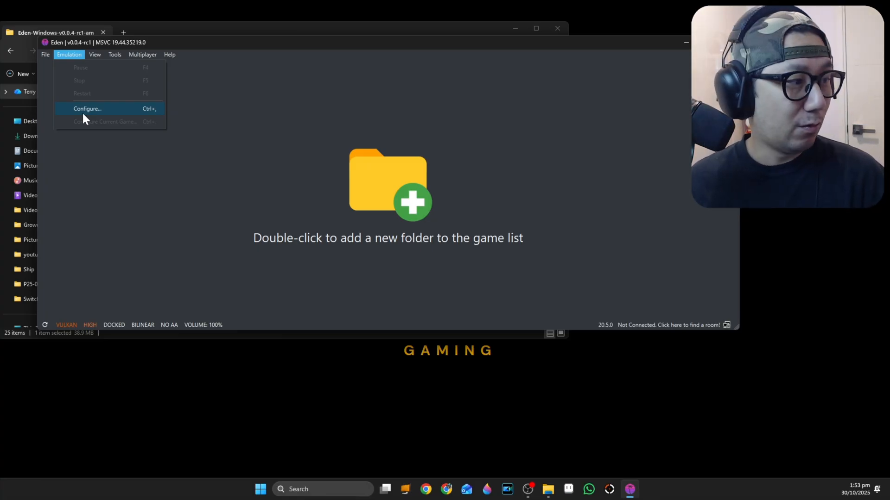
left_click(45, 55)
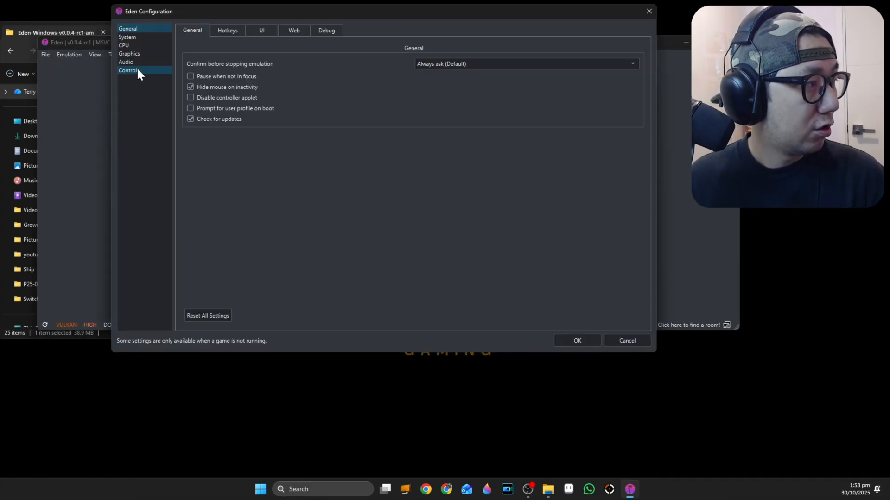
- Set Player 1 to Pro Controller using Nintendo Switch Pro Controller 0, then apply with OK
left_click(129, 70)
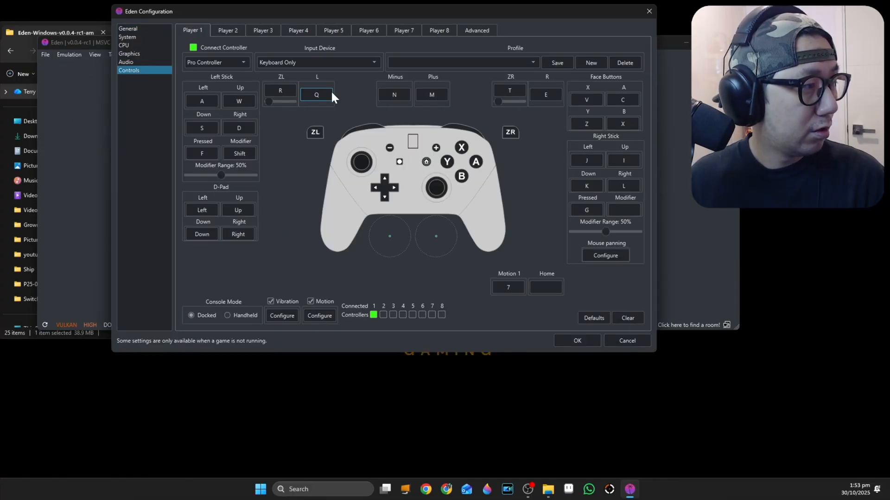
left_click(215, 62)
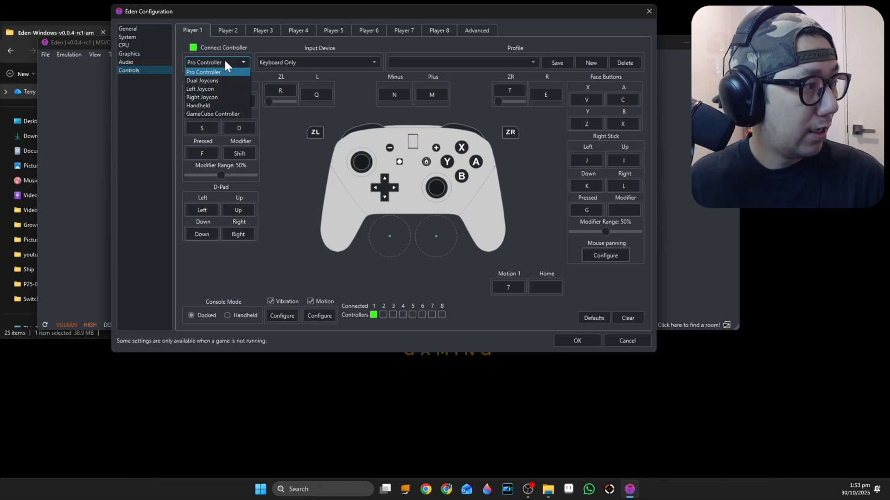
left_click(203, 73)
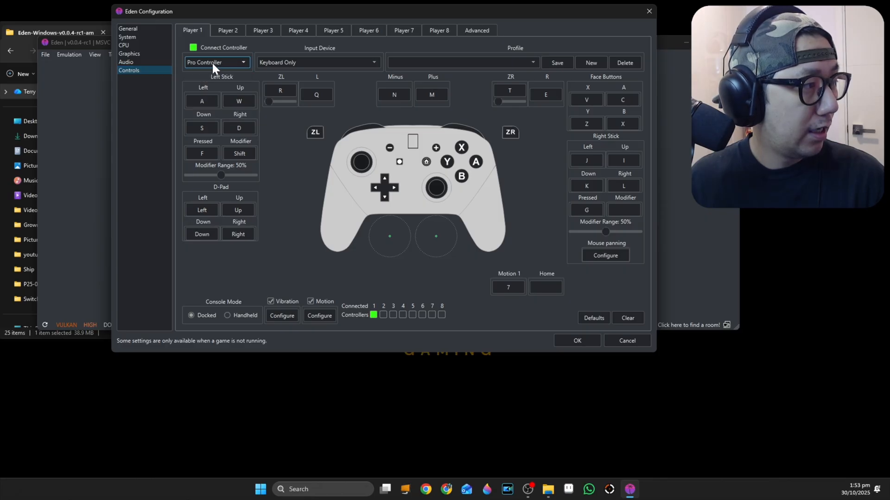
mouse_move(221, 68)
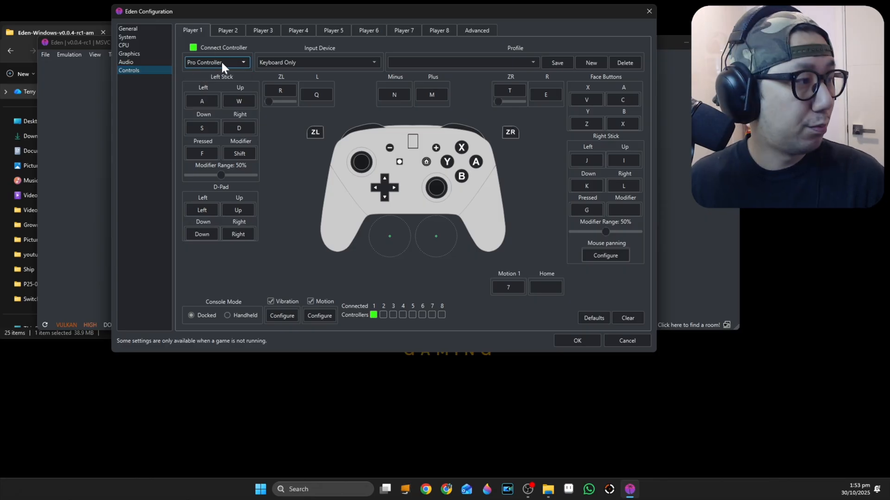
left_click(317, 63)
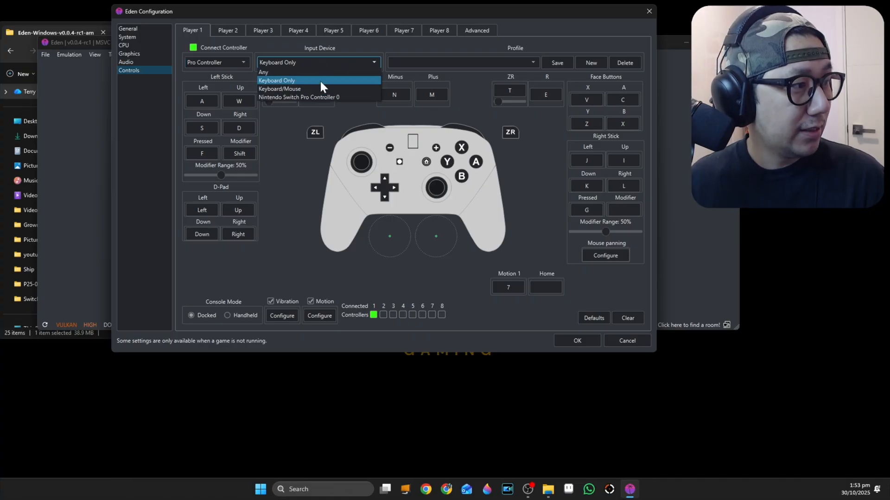
left_click(298, 97)
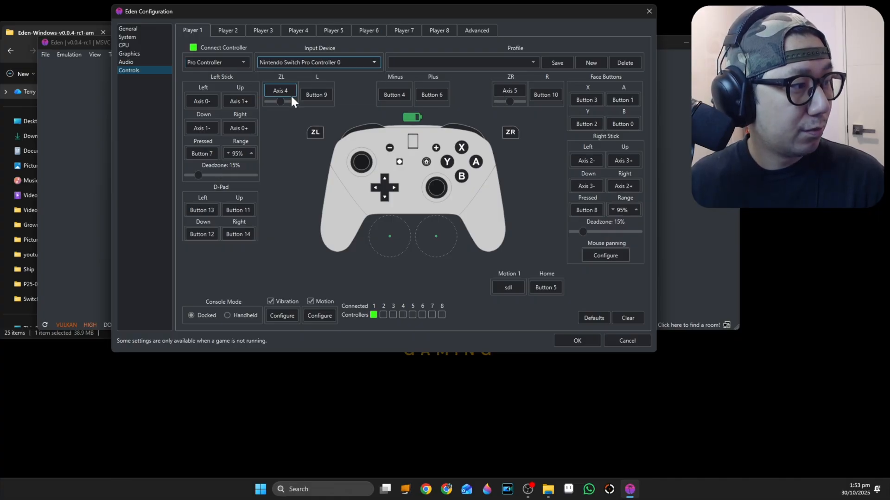
mouse_move(352, 98)
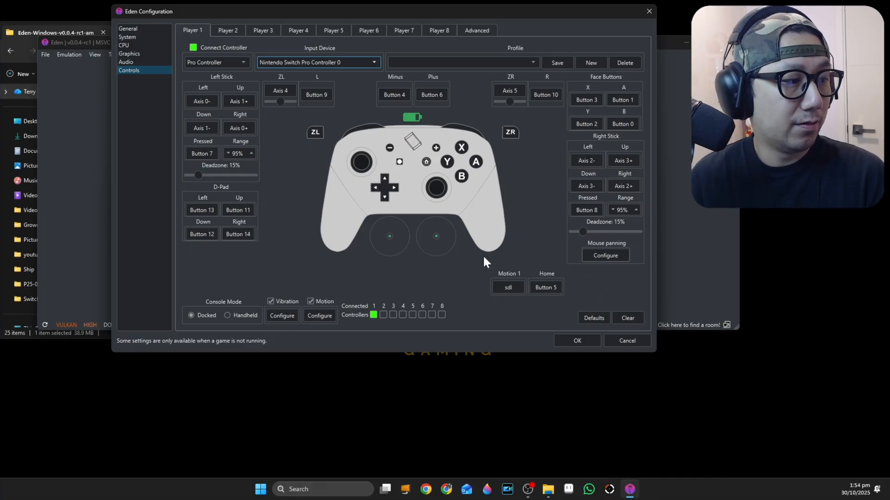
mouse_move(417, 152)
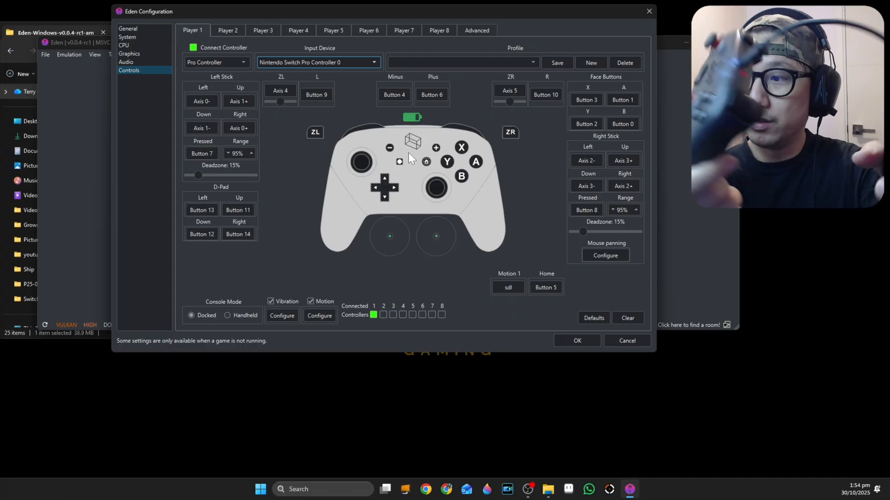
mouse_move(516, 285)
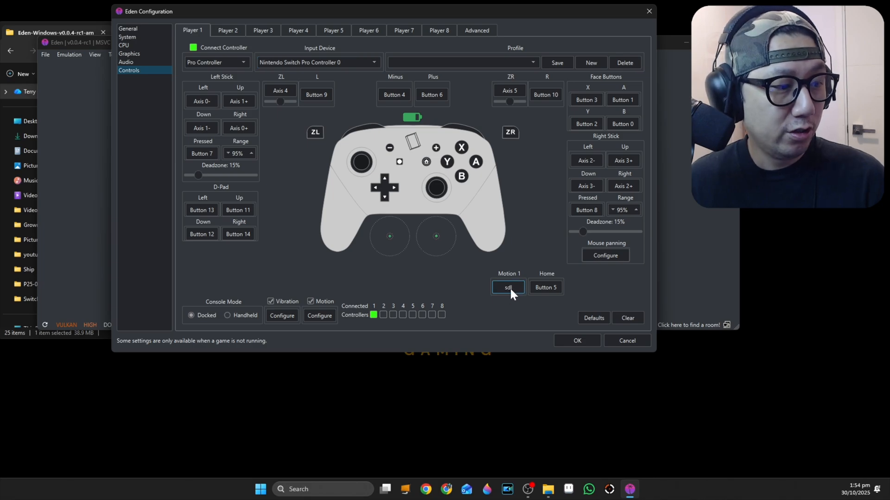
left_click(508, 287)
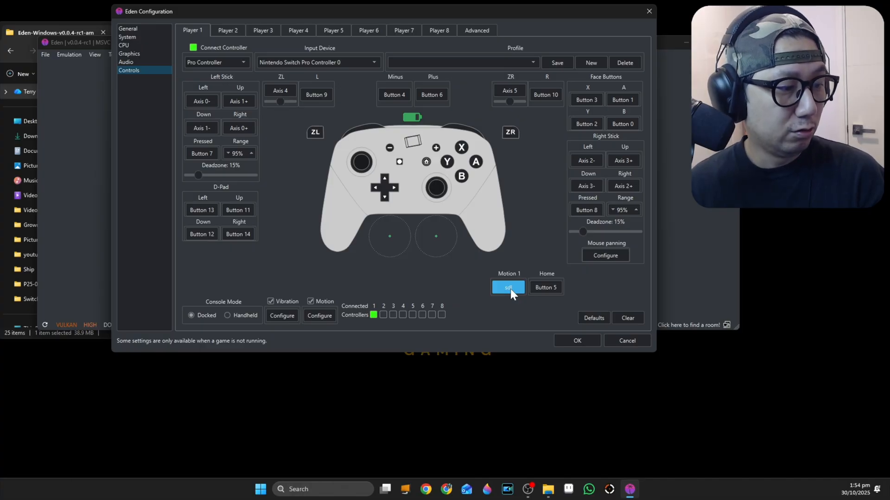
left_click(576, 341)
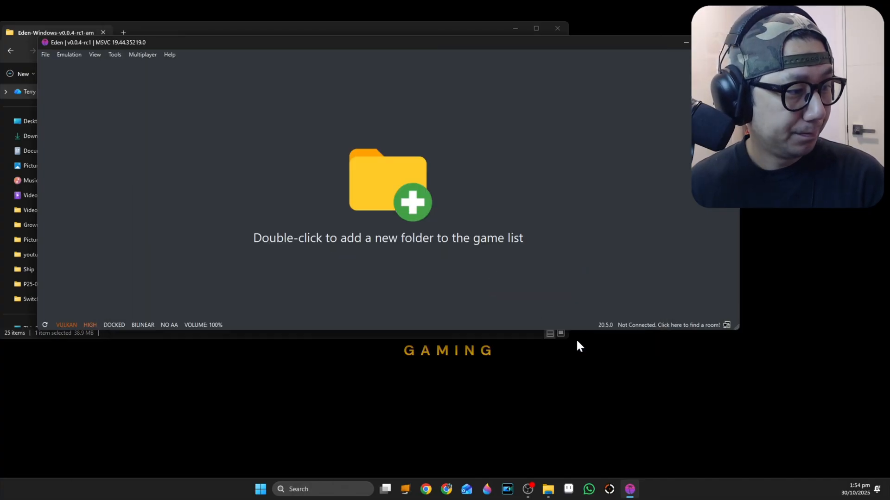
mouse_move(397, 223)
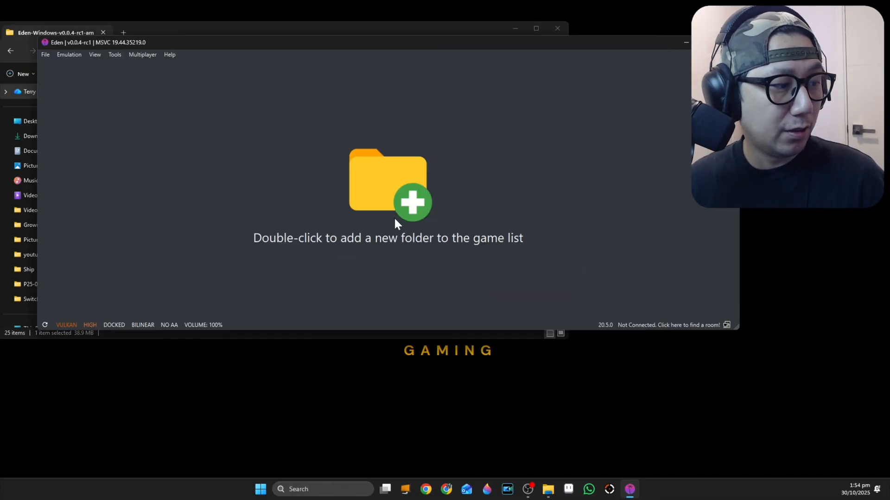
- Add Desktop\Switch as a game directory and select the Pokémon Legends: Z-A entry
double_click(388, 193)
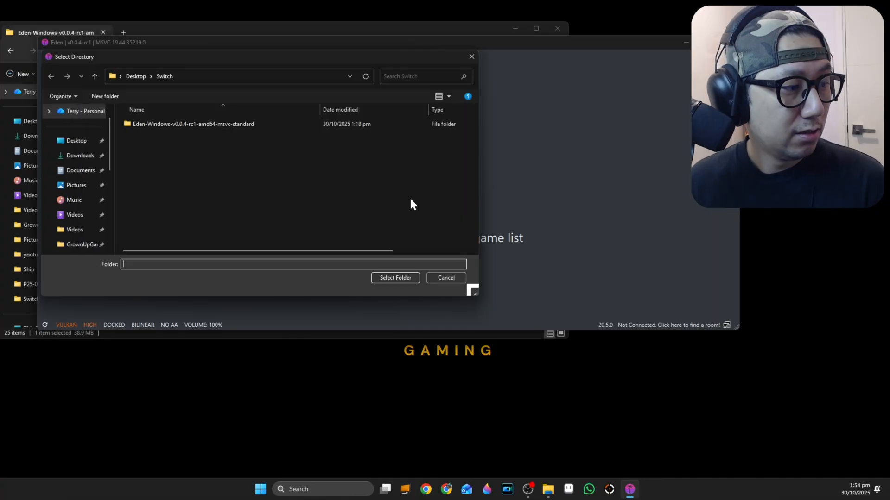
left_click(164, 76)
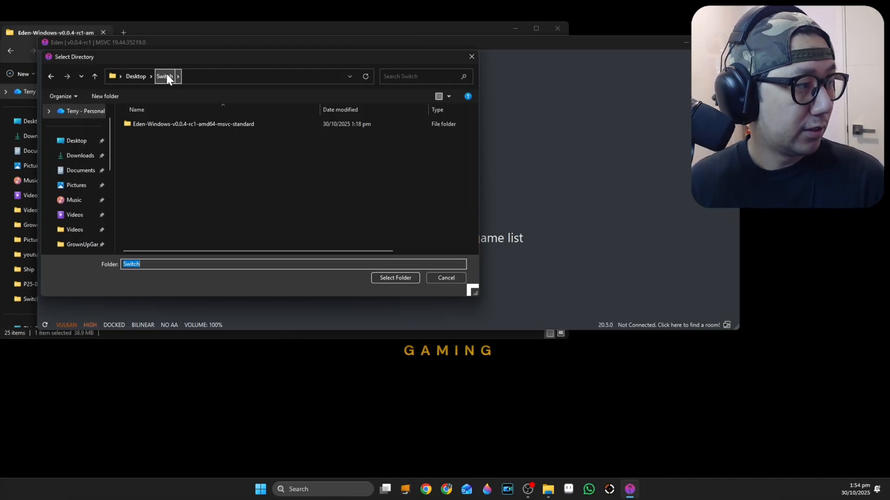
left_click(395, 277)
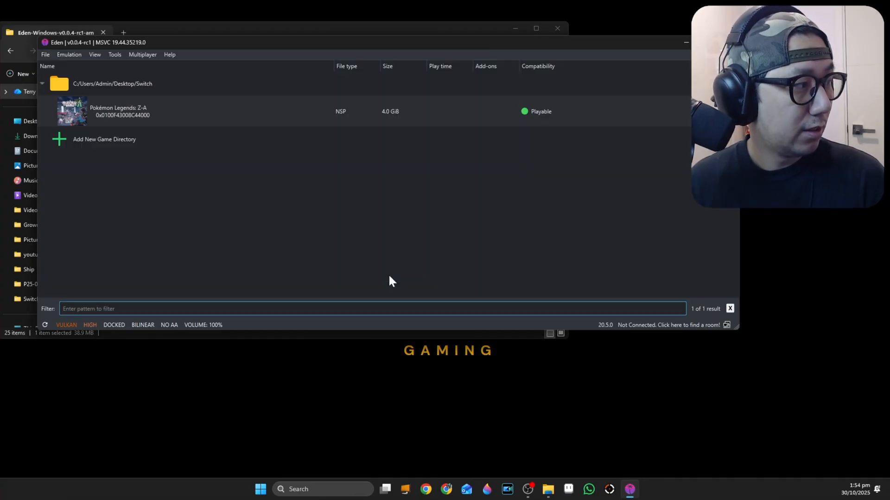
left_click(119, 111)
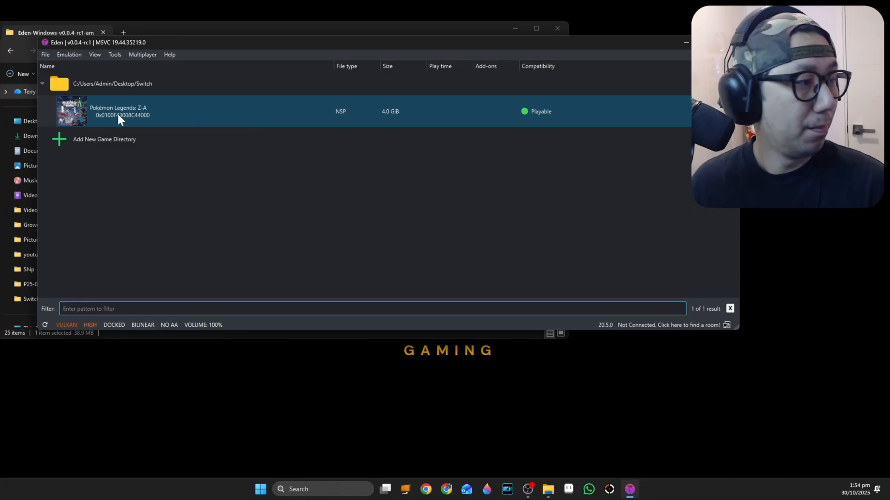
right_click(122, 111)
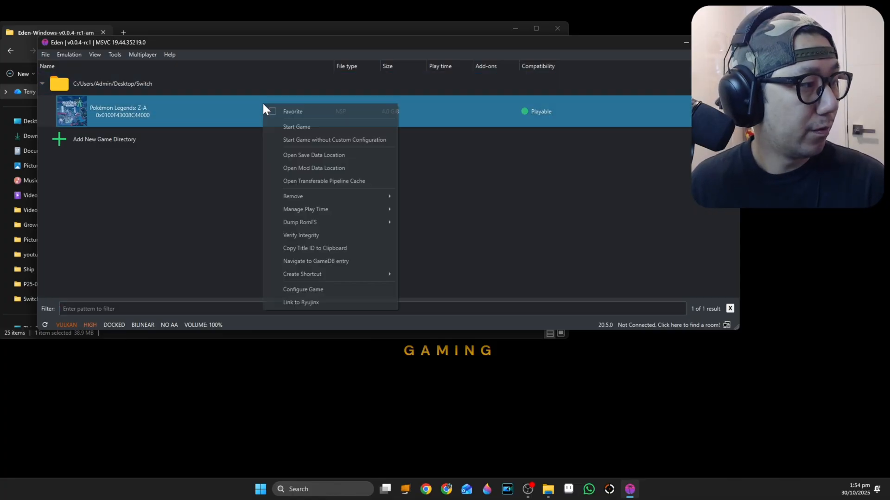
mouse_move(314, 155)
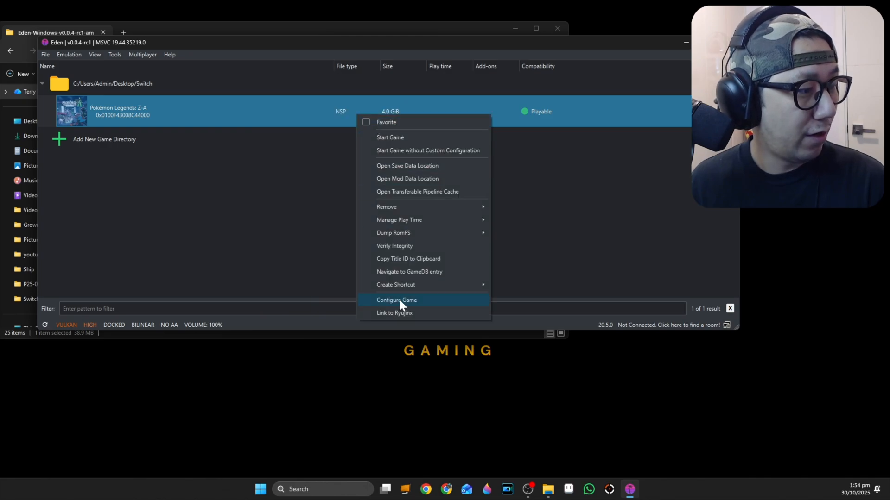
mouse_move(409, 310)
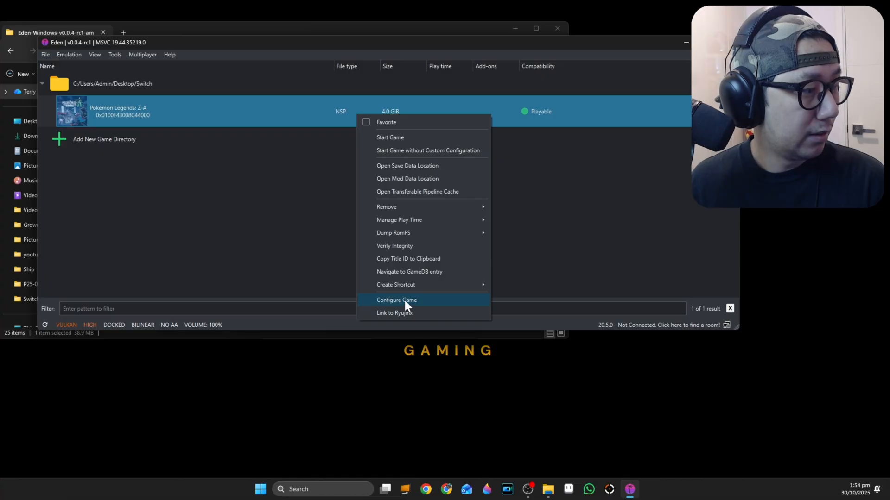
left_click(396, 300)
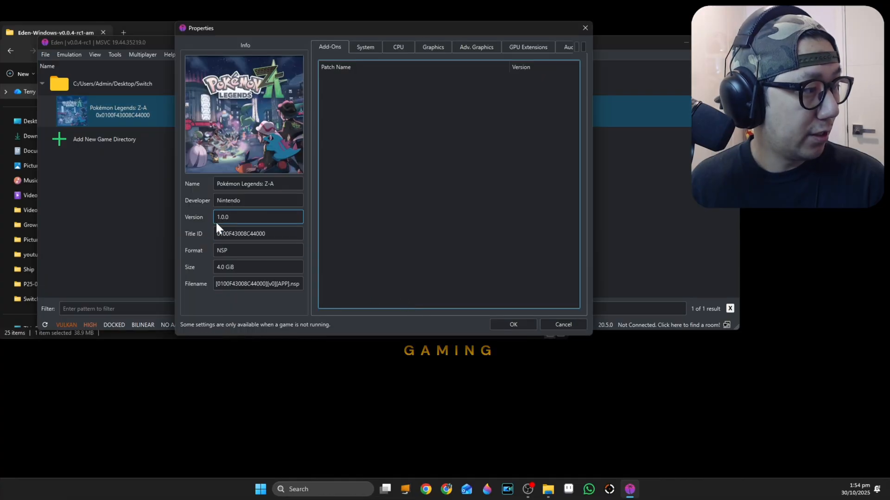
left_click(257, 234)
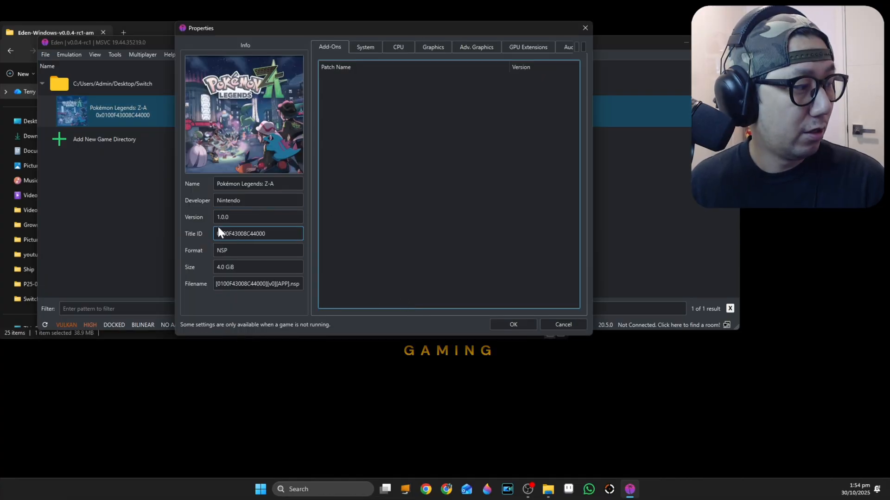
triple_click(258, 217)
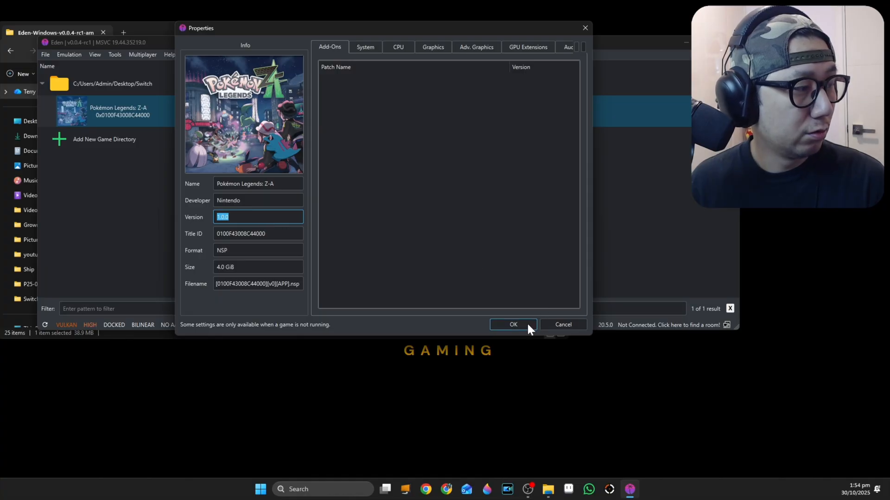
left_click(44, 54)
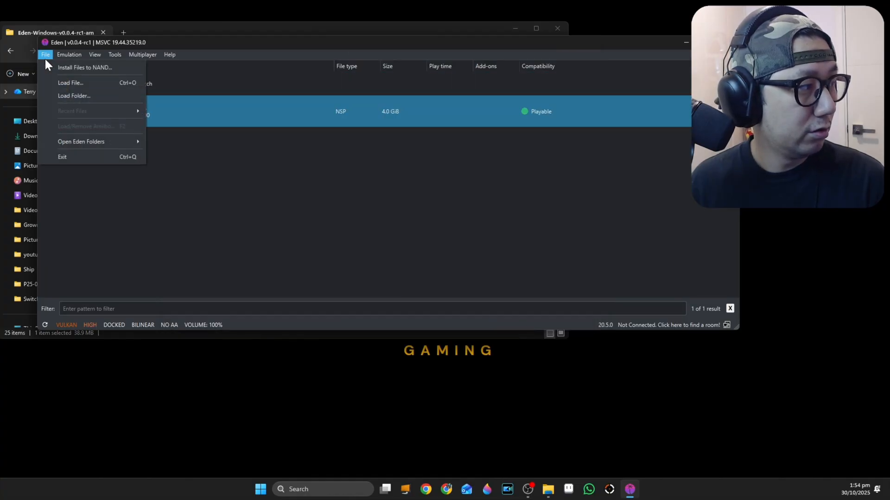
mouse_move(84, 67)
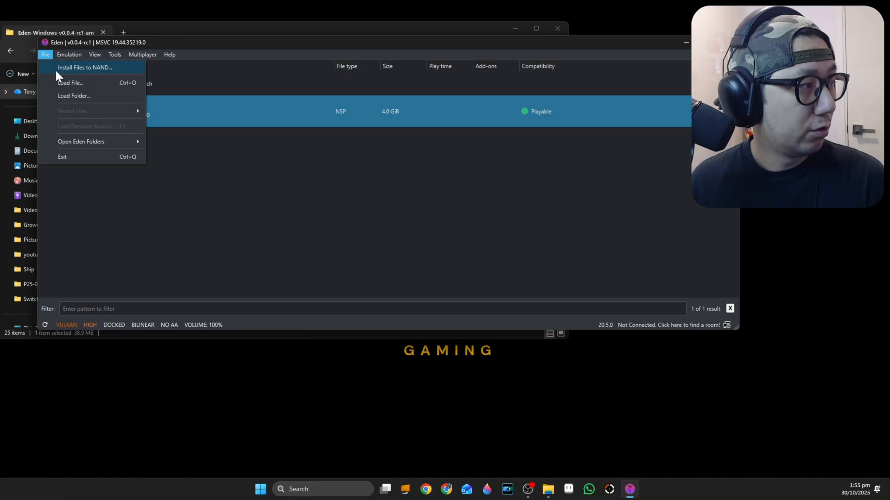
- Install the v65536 Pokémon Legends Z-A update .nsp into NAND, adding Update 1.0.1
left_click(84, 67)
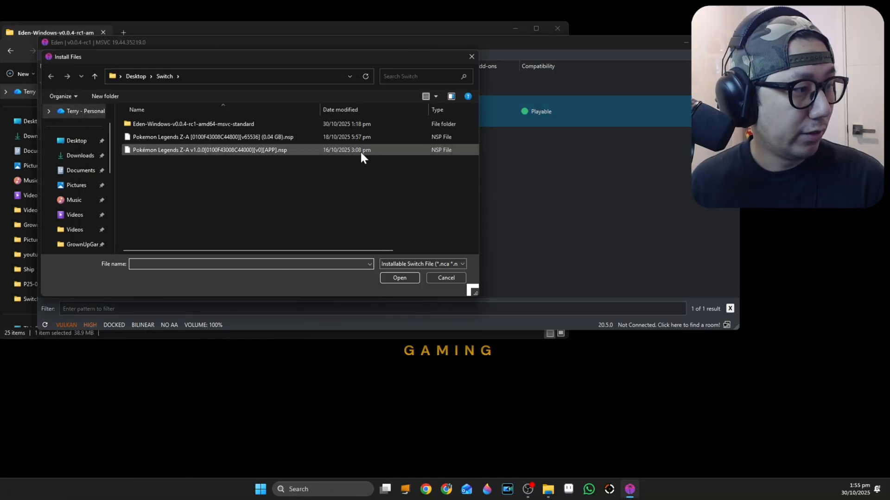
left_click(212, 137)
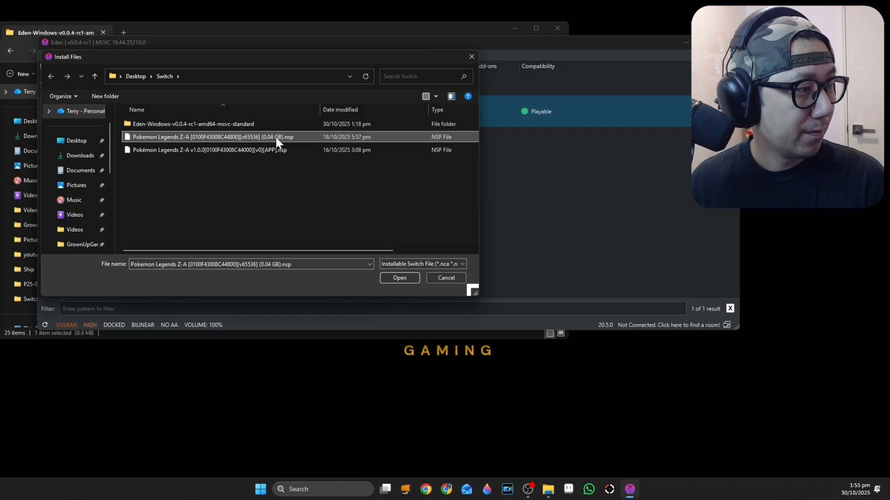
left_click(400, 278)
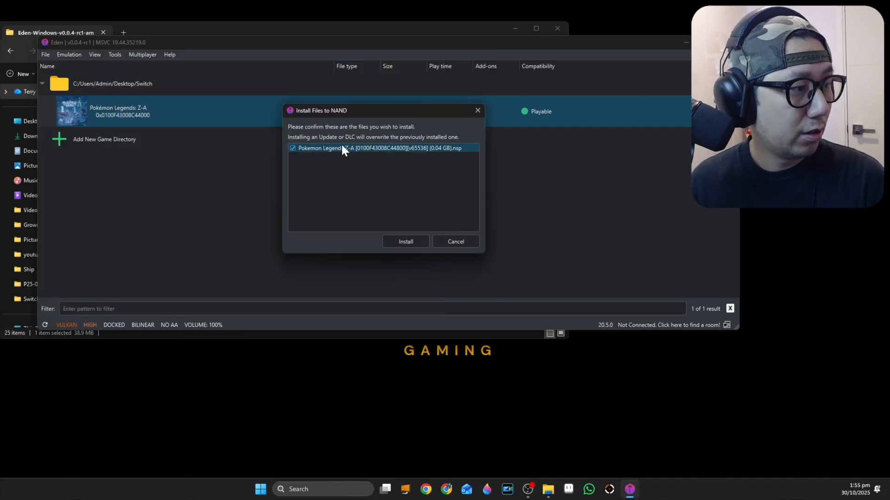
left_click(405, 241)
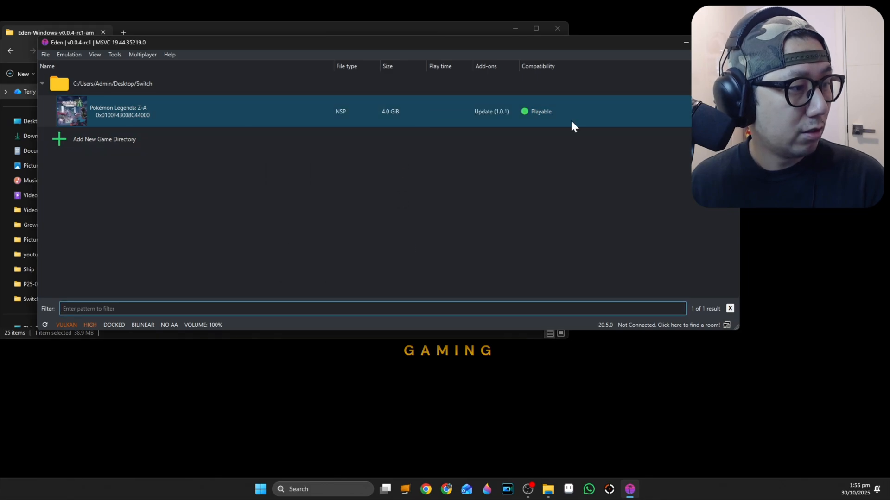
mouse_move(493, 119)
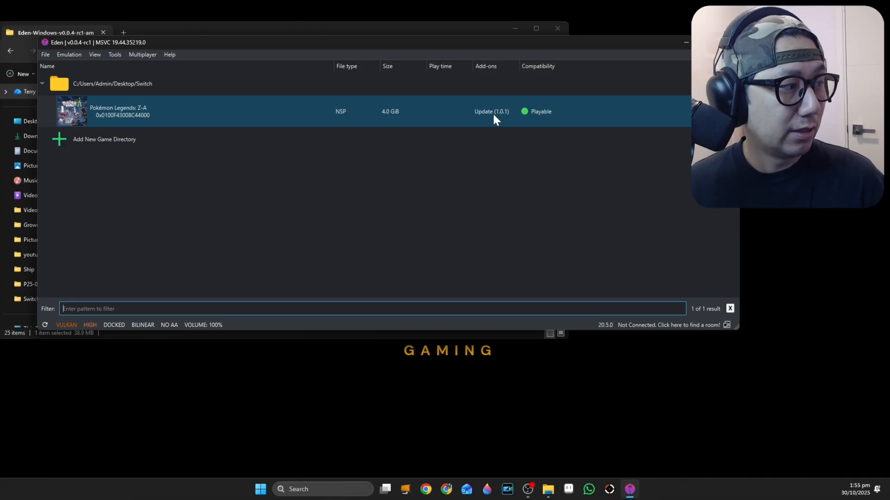
- Open Pokémon Legends: Z-A's Configure Game properties to the Graphics tab, confirming version 1.0.1
right_click(483, 111)
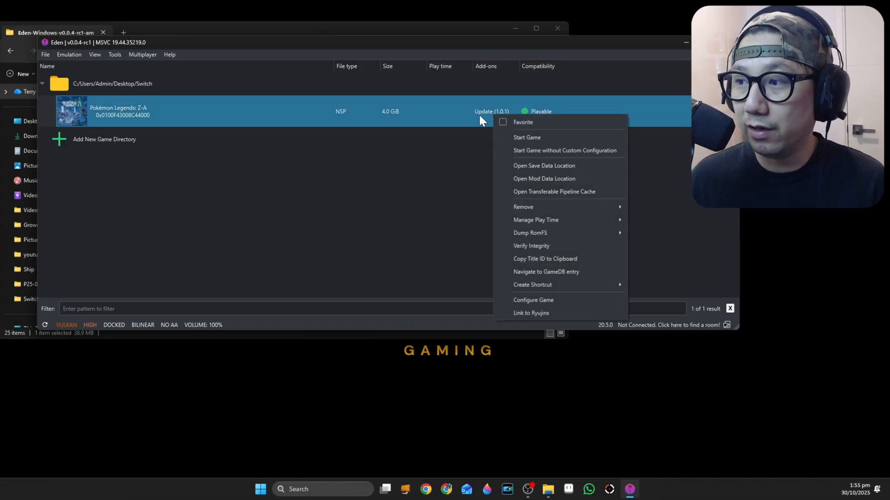
left_click(428, 134)
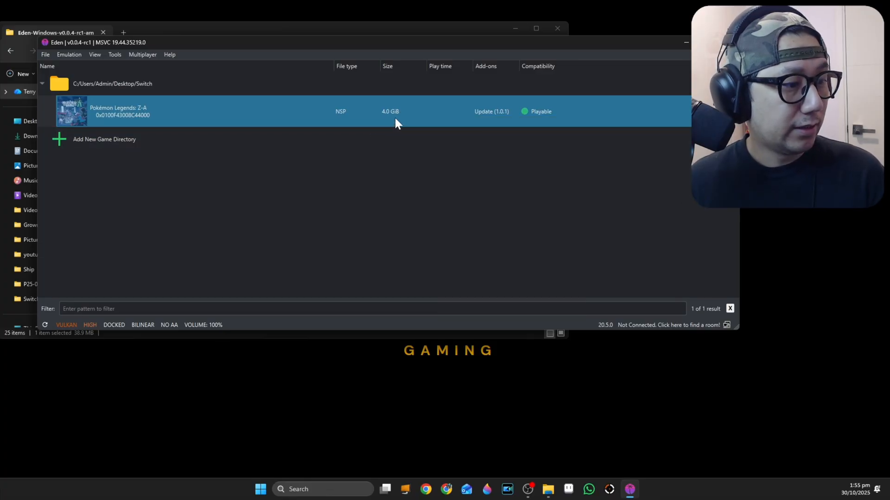
right_click(397, 119)
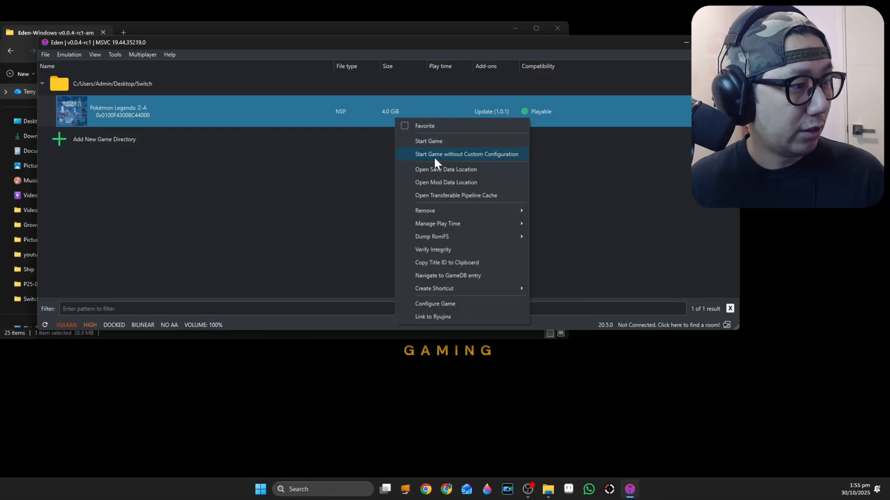
mouse_move(445, 304)
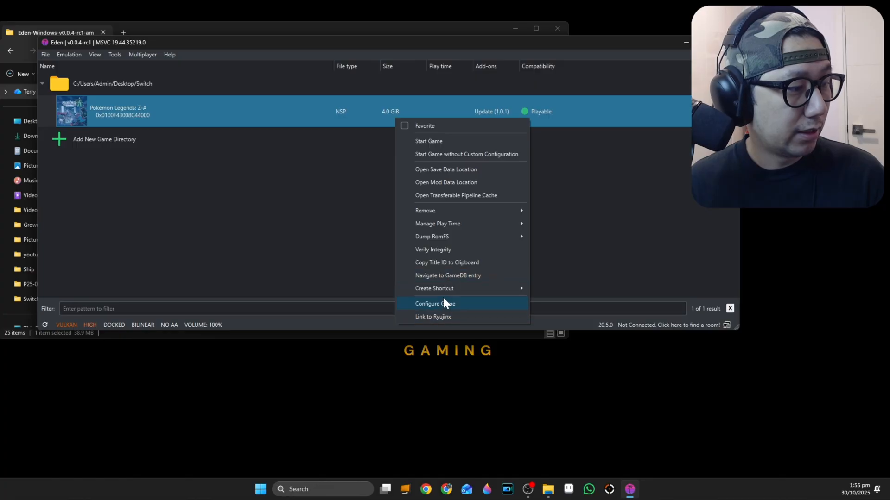
left_click(434, 303)
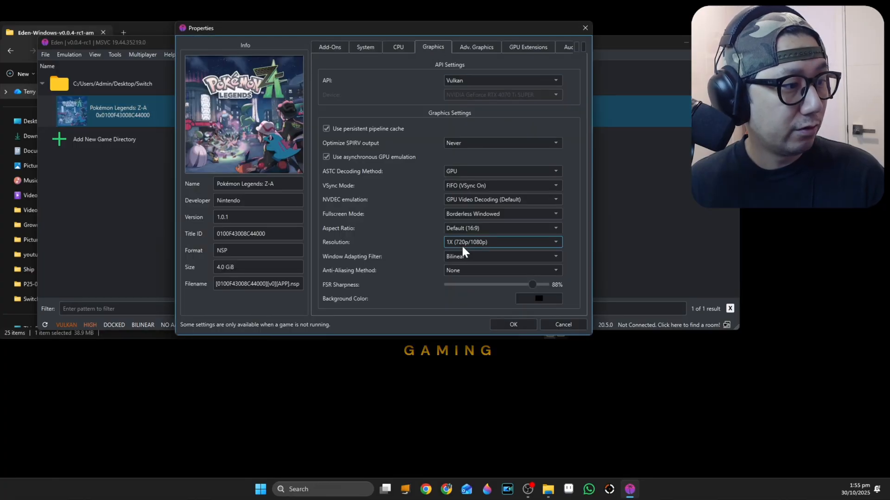
left_click(475, 47)
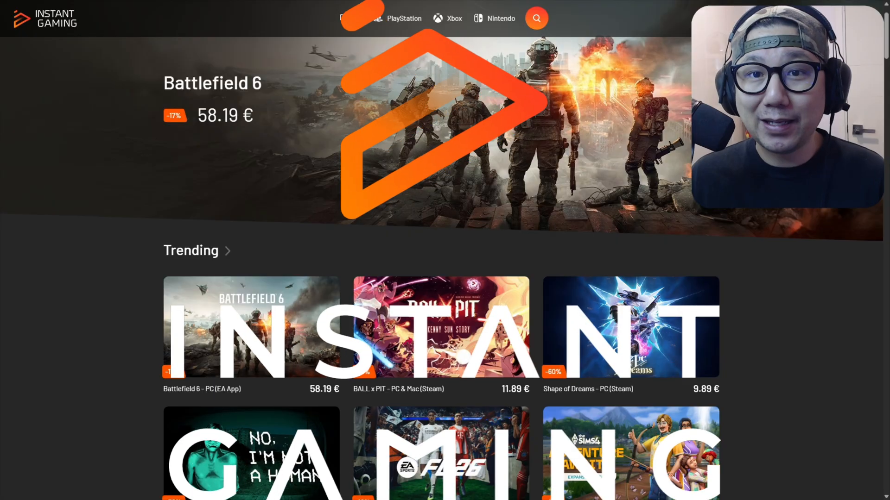
mouse_move(46, 159)
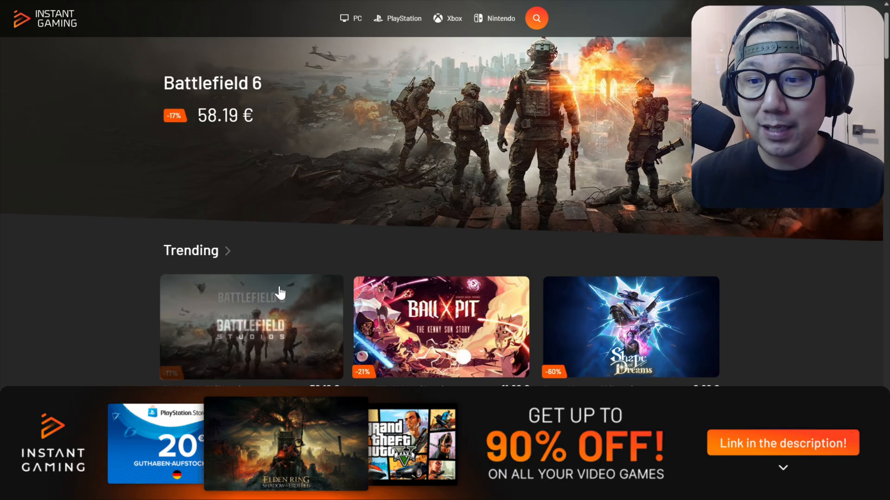
scroll("down", 3)
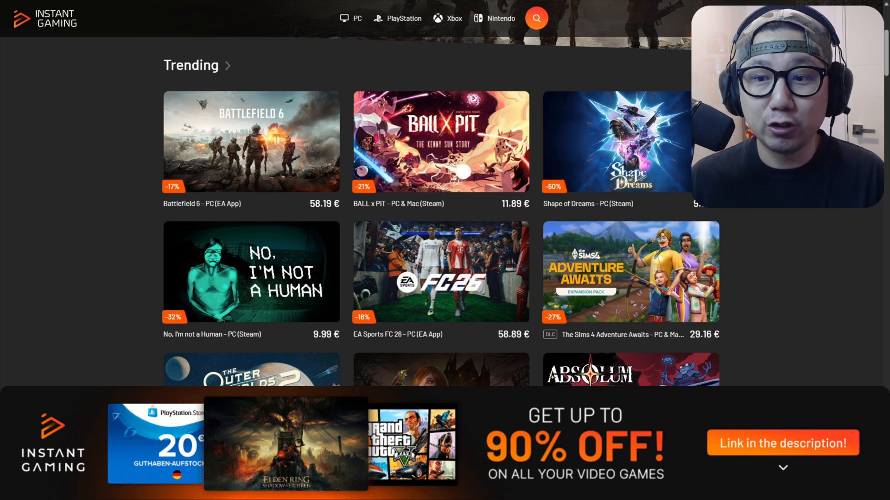
scroll("down", 3)
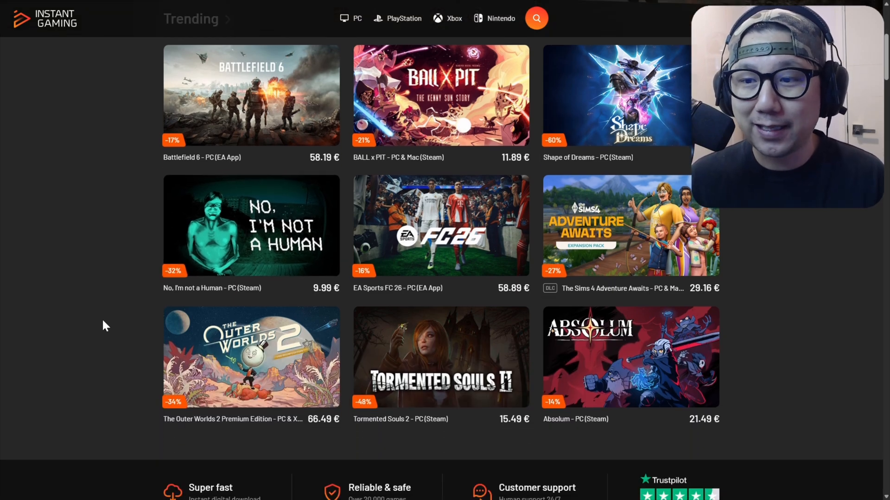
scroll("up", 3)
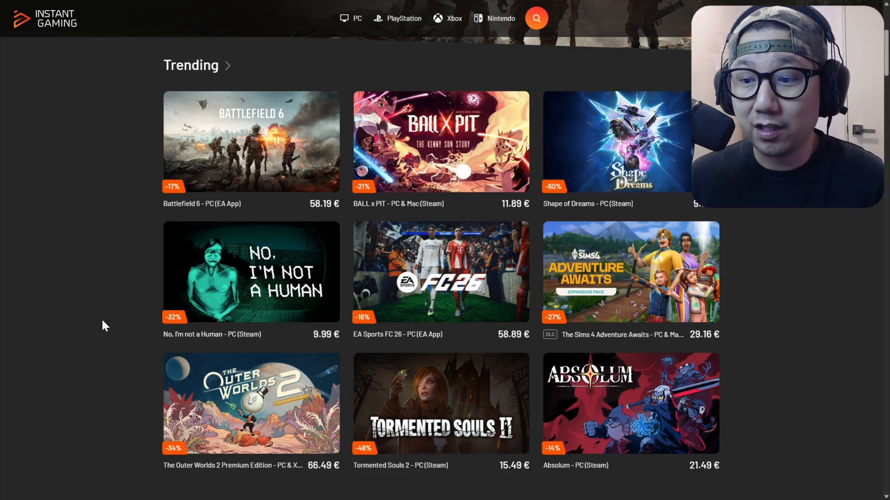
scroll("down", 3)
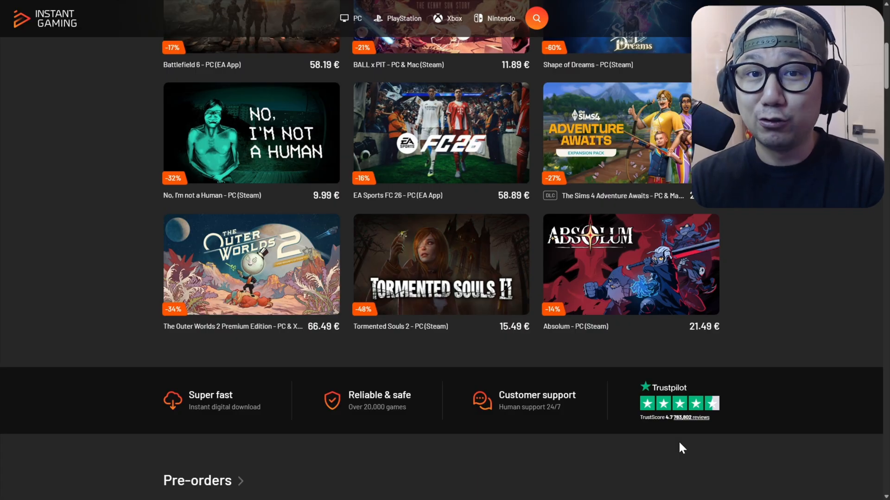
scroll("up", 3)
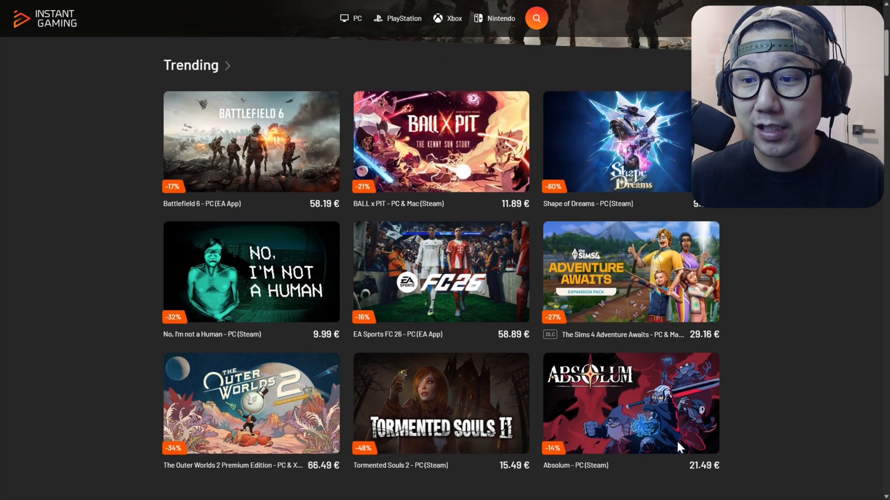
scroll("up", 3)
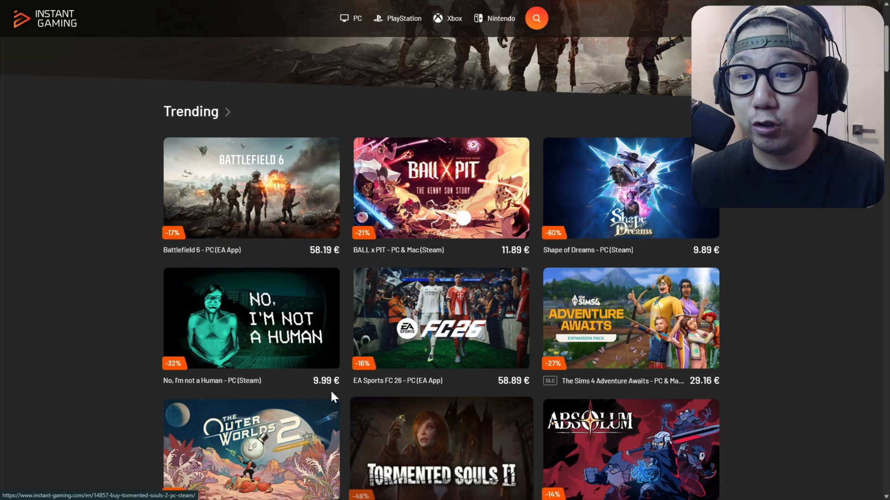
scroll("up", 3)
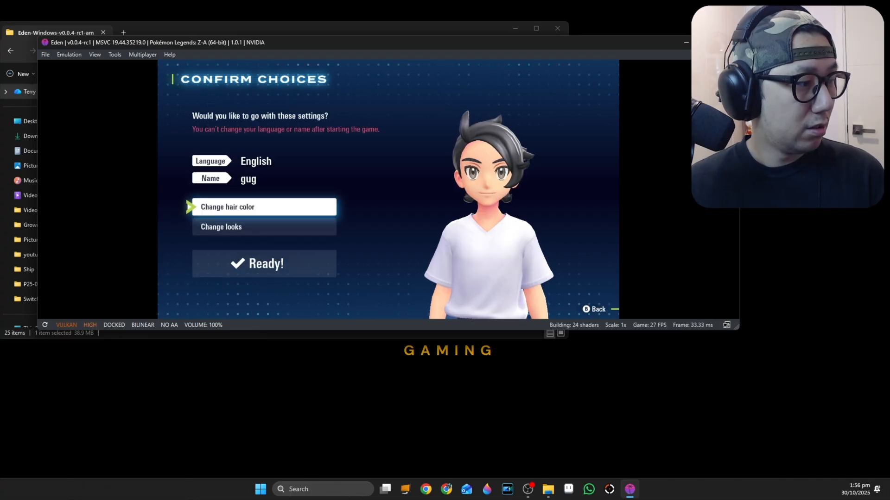
- Stop the running Pokémon Legends: Z-A emulation from the Emulation menu
left_click(263, 263)
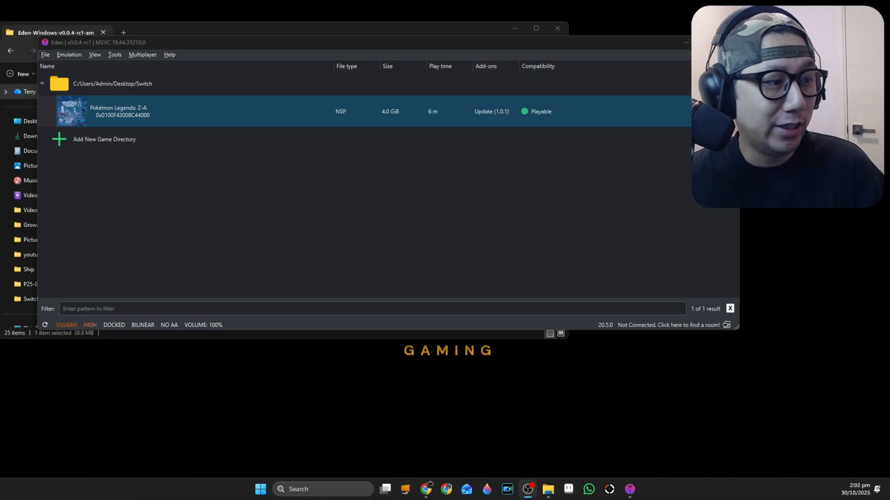
mouse_move(533, 228)
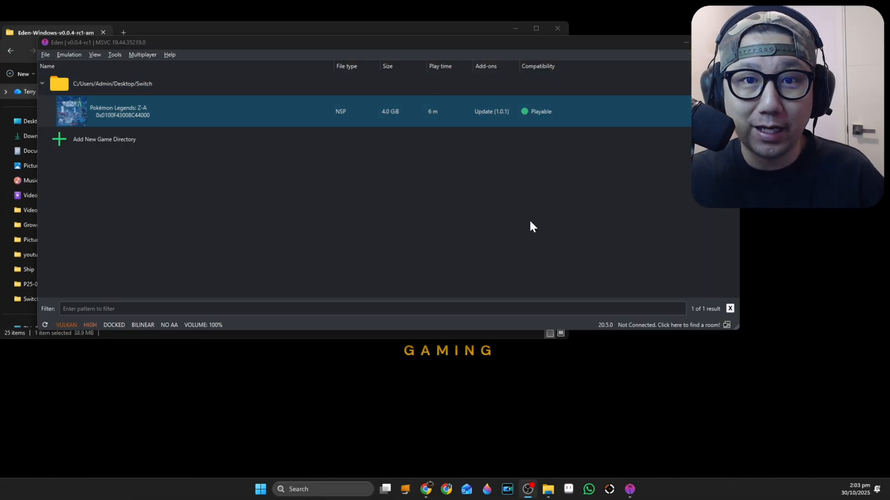
mouse_move(351, 139)
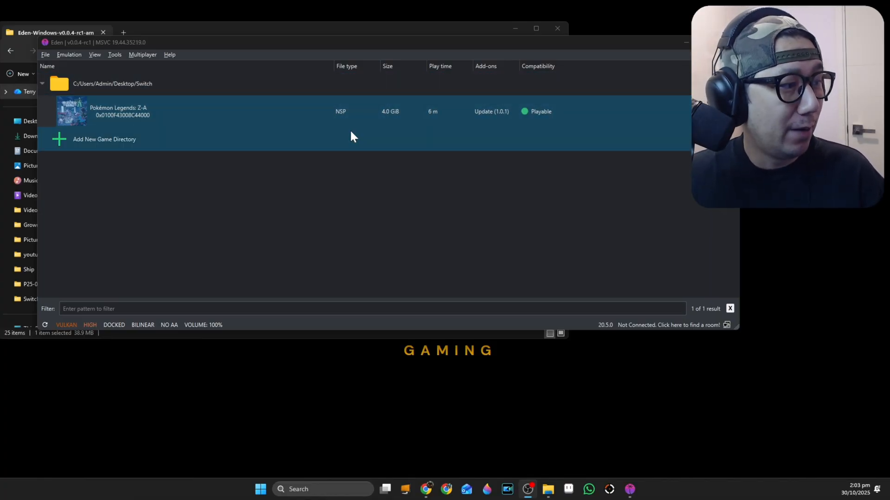
- In Pokémon Legends: Z-A's per-game properties, set CPU accuracy to Accurate and show GPU extensions
right_click(198, 111)
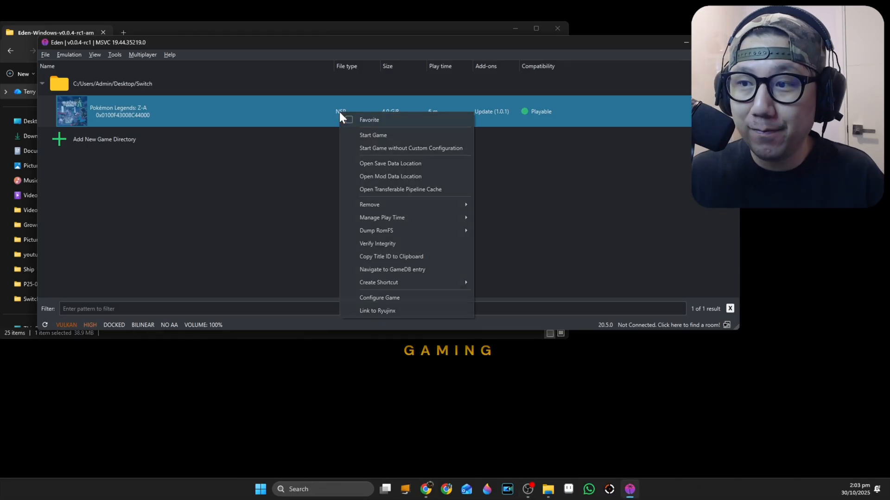
left_click(379, 297)
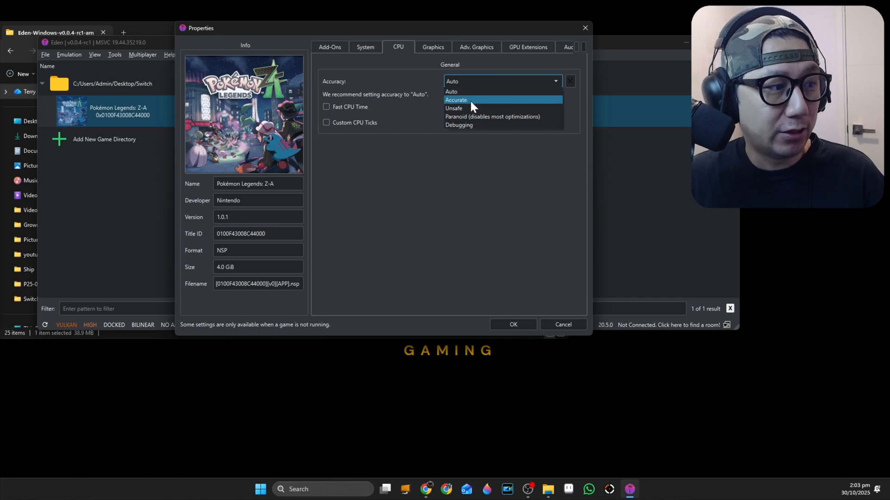
left_click(455, 100)
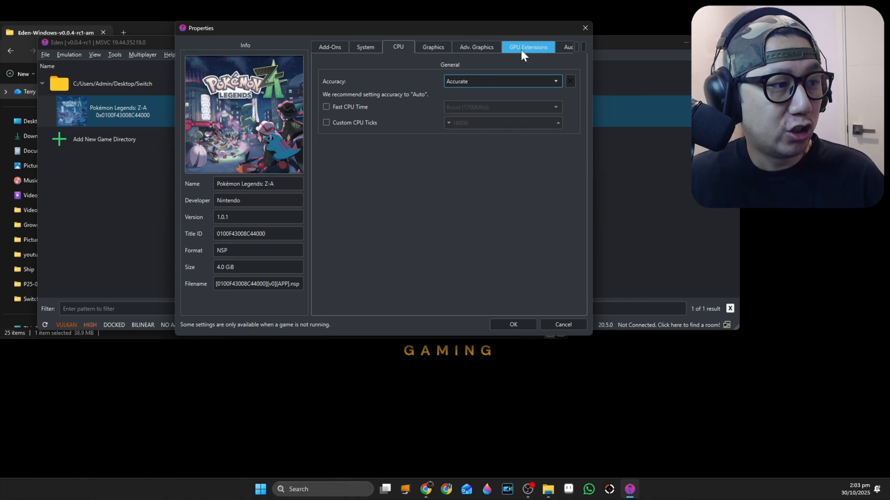
left_click(527, 46)
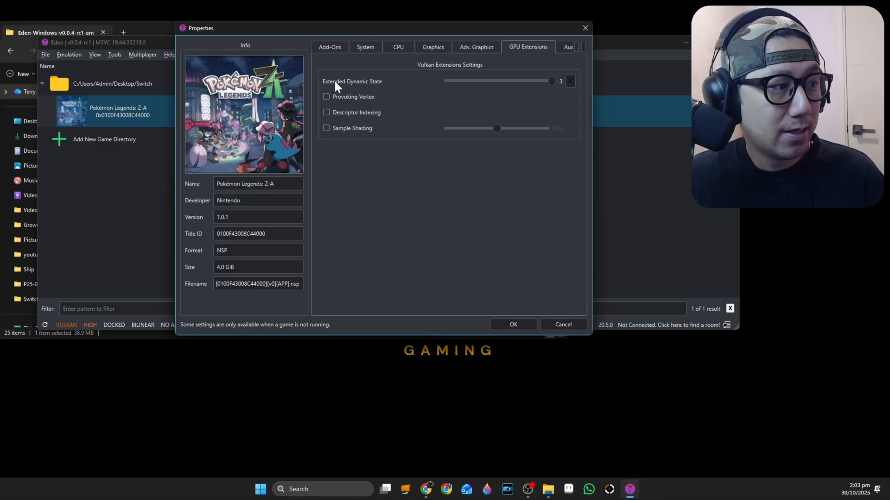
mouse_move(553, 88)
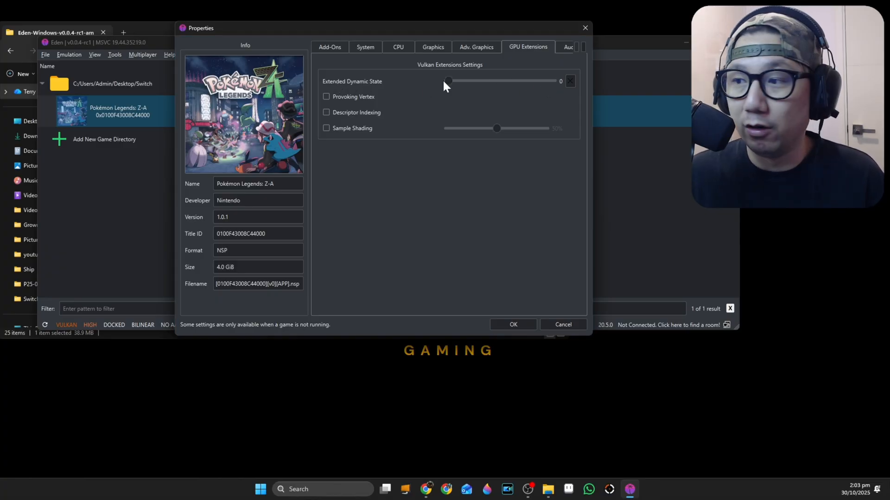
mouse_move(525, 361)
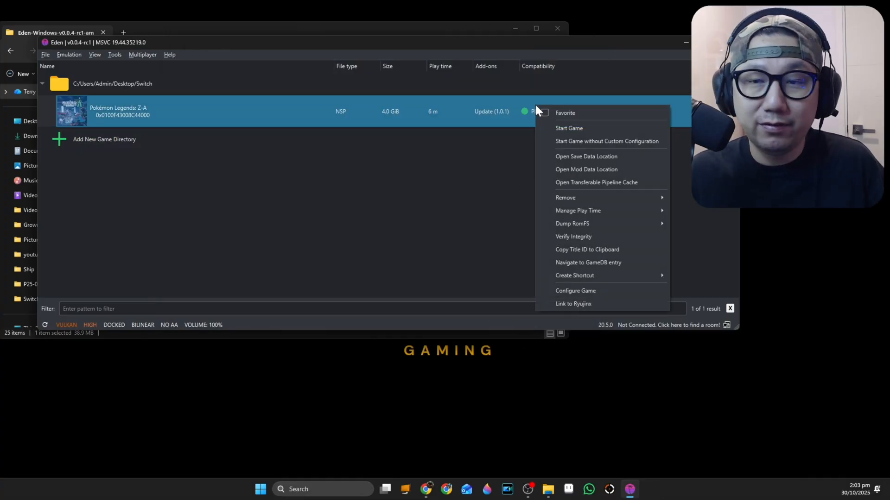
mouse_move(432, 132)
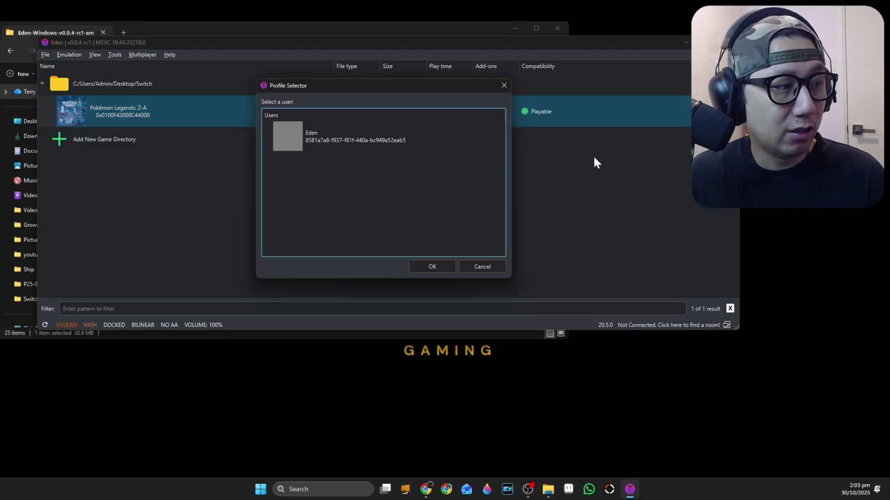
- Confirm the Eden user profile to show the Z-A save data folder in Explorer
left_click(355, 136)
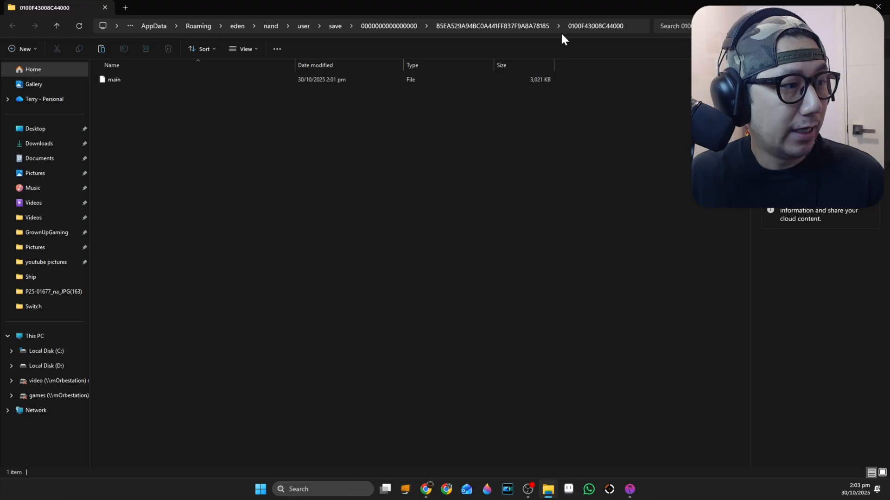
left_click(114, 79)
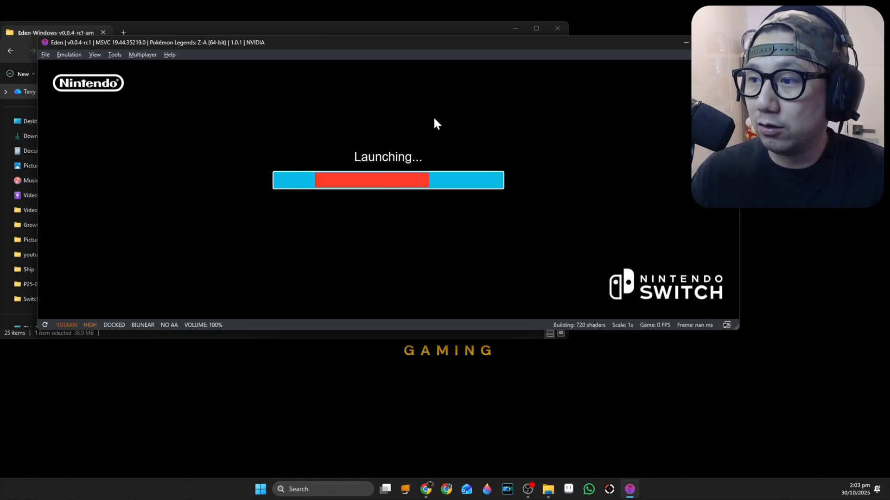
- Launch Pokémon Legends: Z-A, choose English, and accept the trainer choices with Ready!
left_click(535, 28)
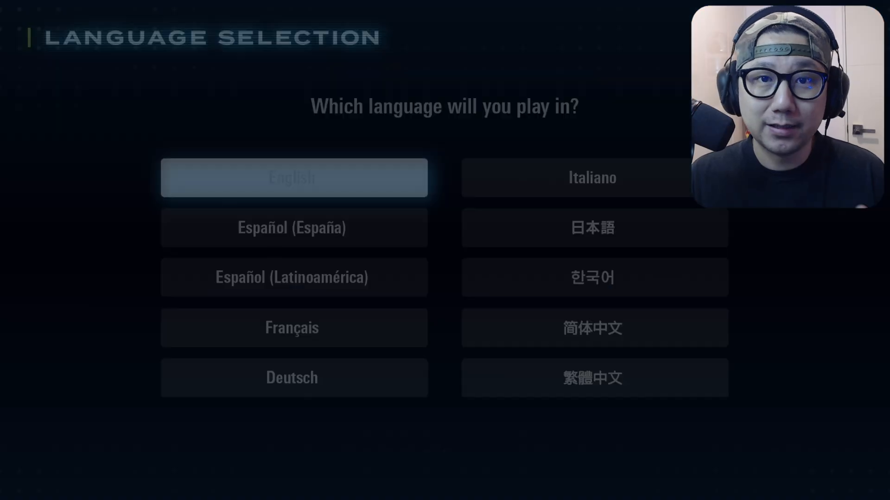
left_click(294, 177)
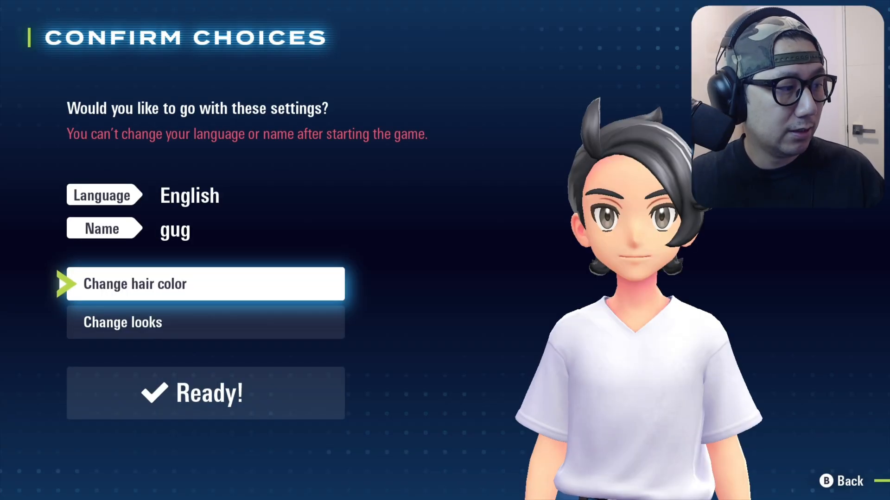
left_click(204, 392)
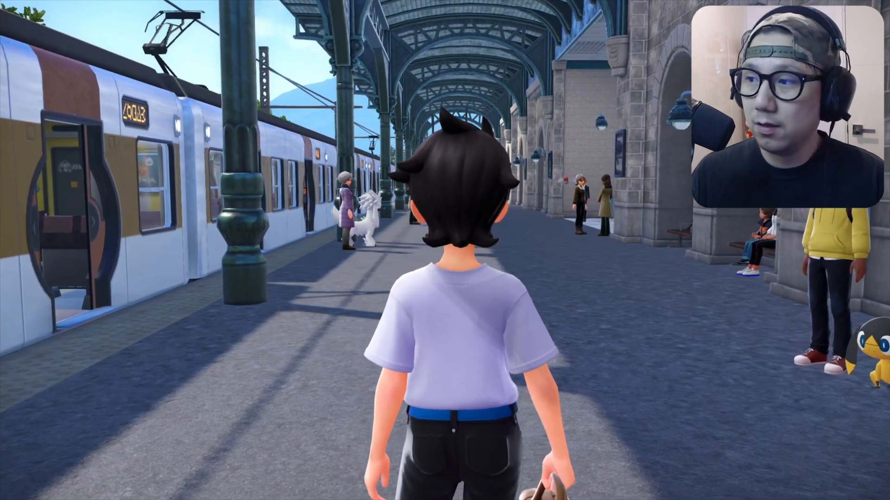
- Walk the trainer down the station platform, through the ticket gates toward the exit
key("w")
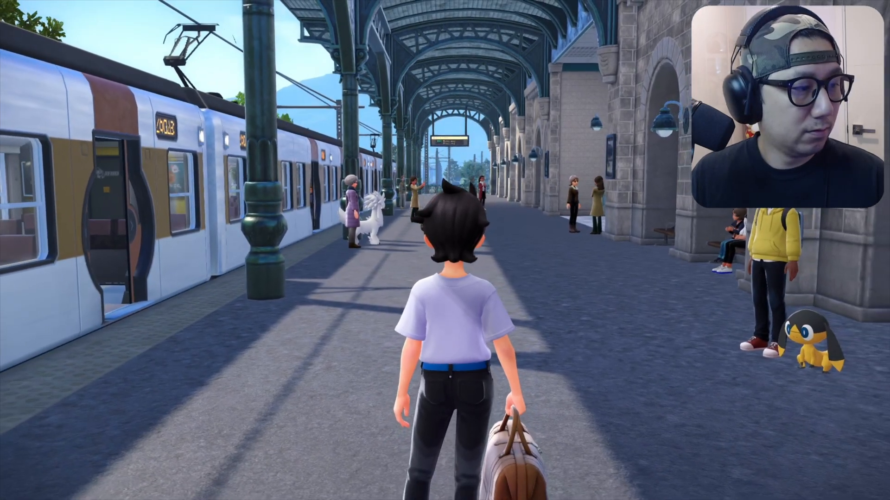
key("w")
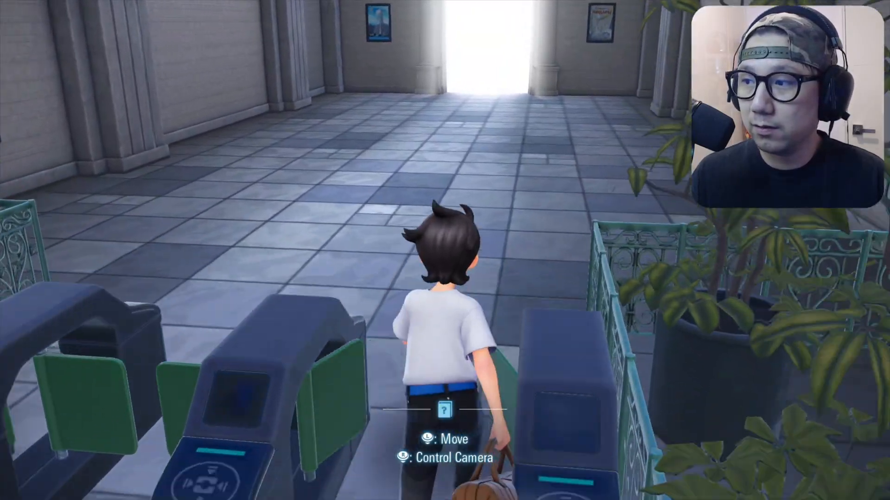
key("w")
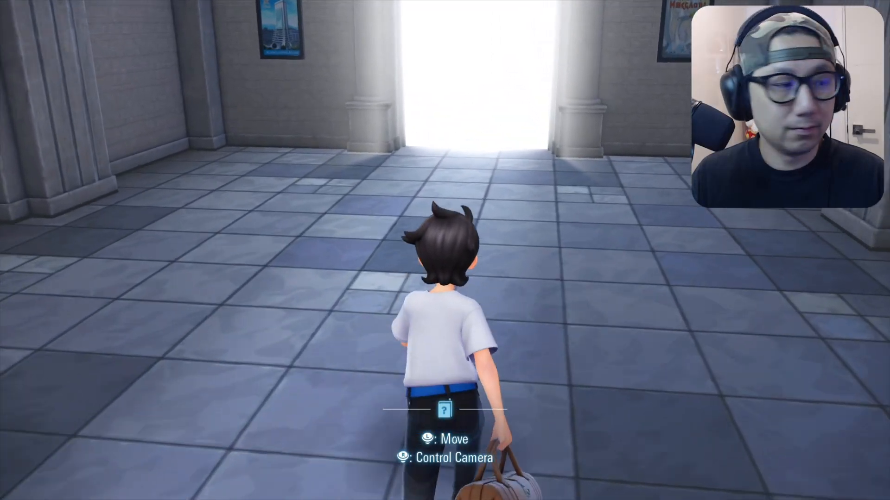
key("w")
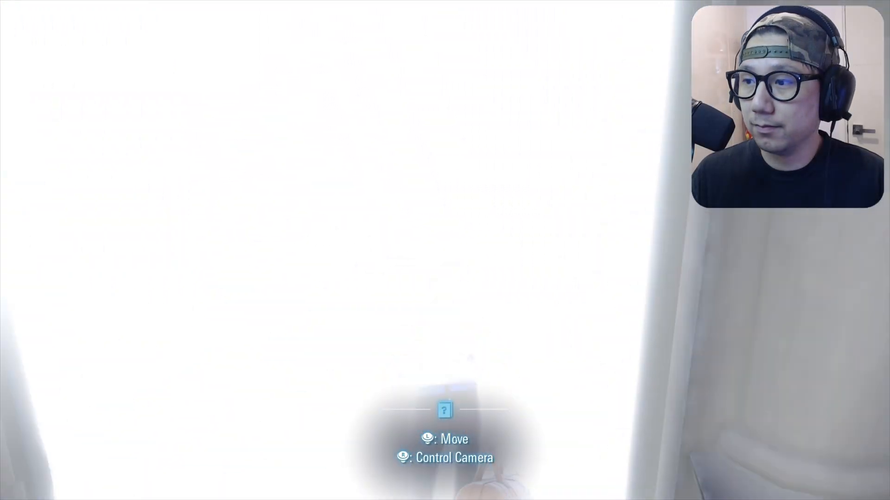